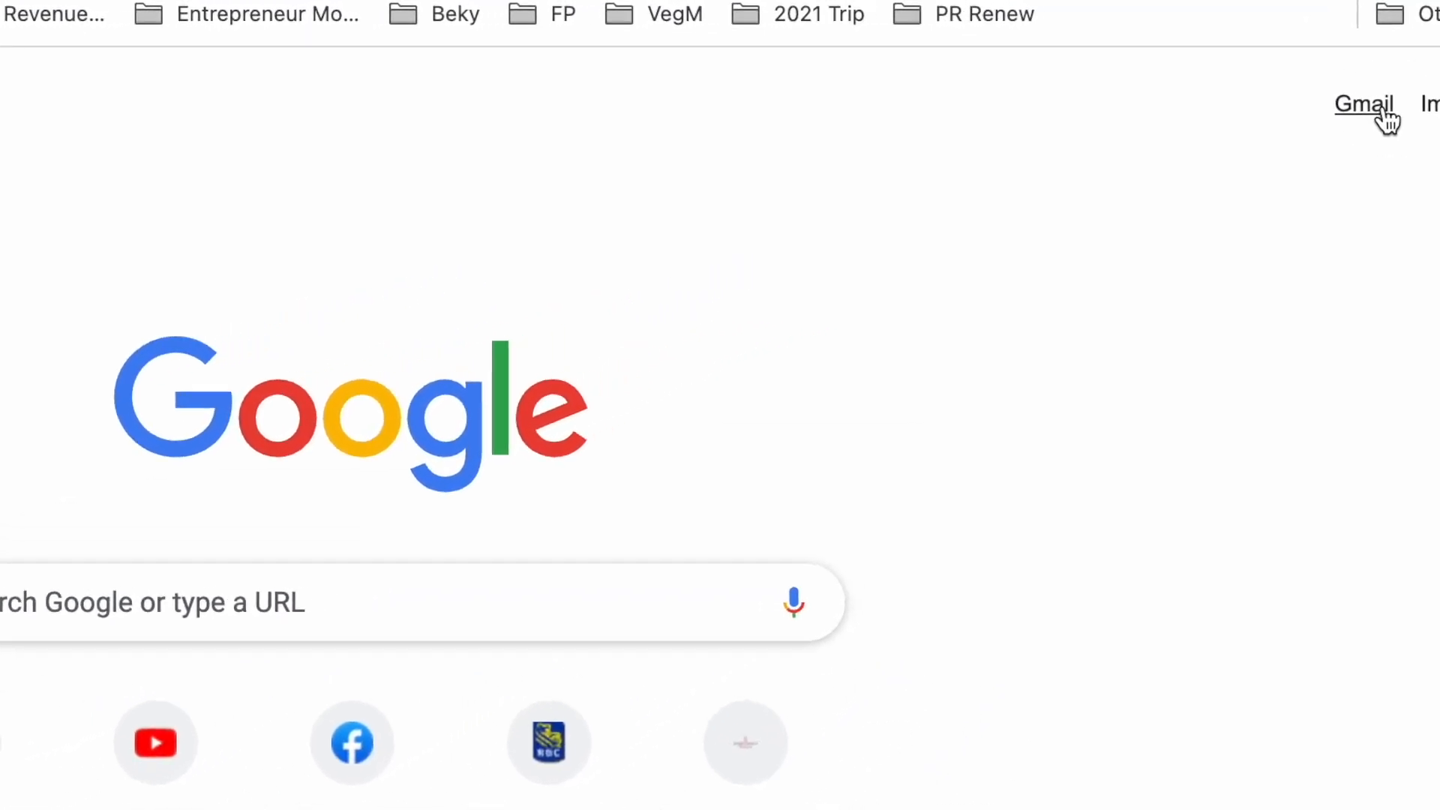
left_click(1365, 104)
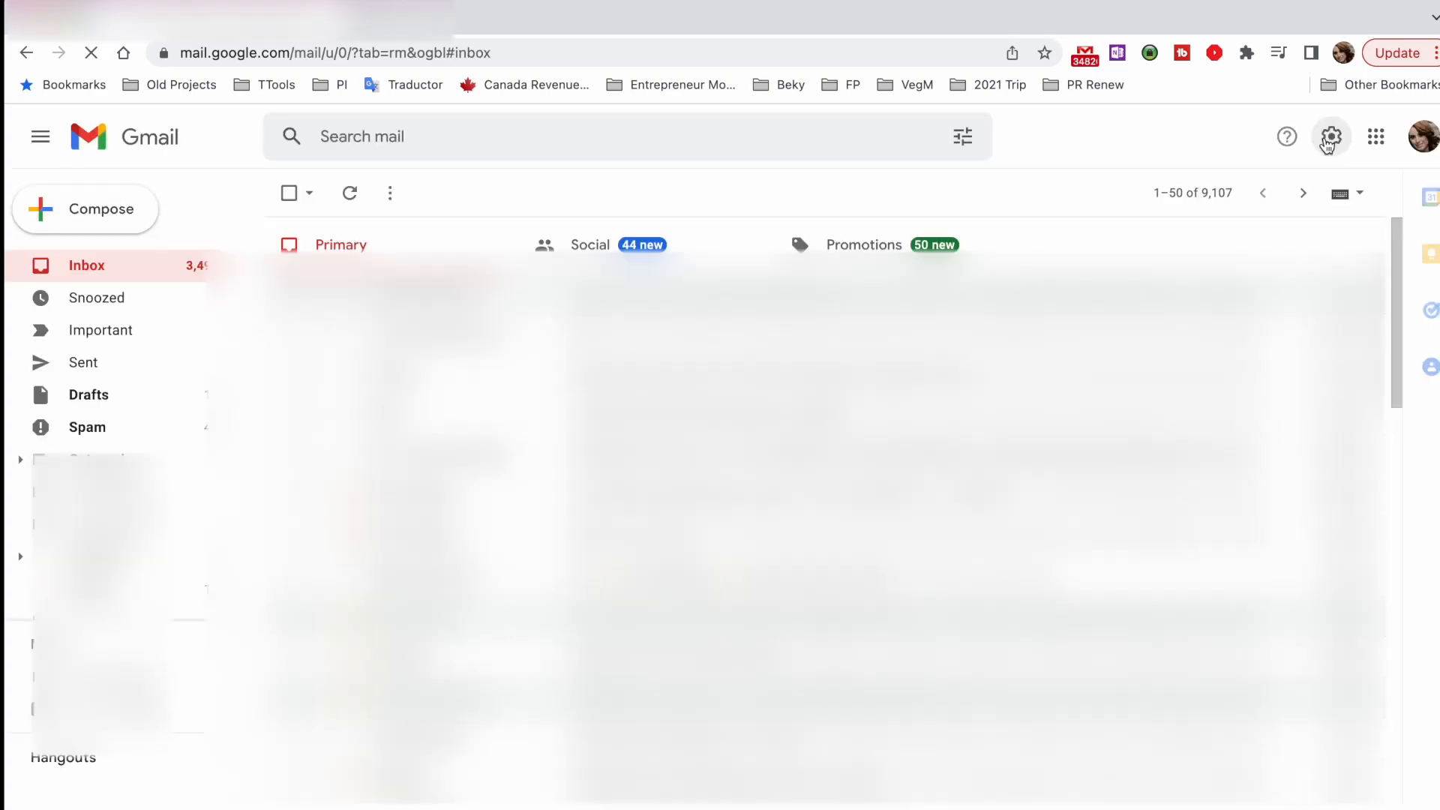
mouse_move(1330, 137)
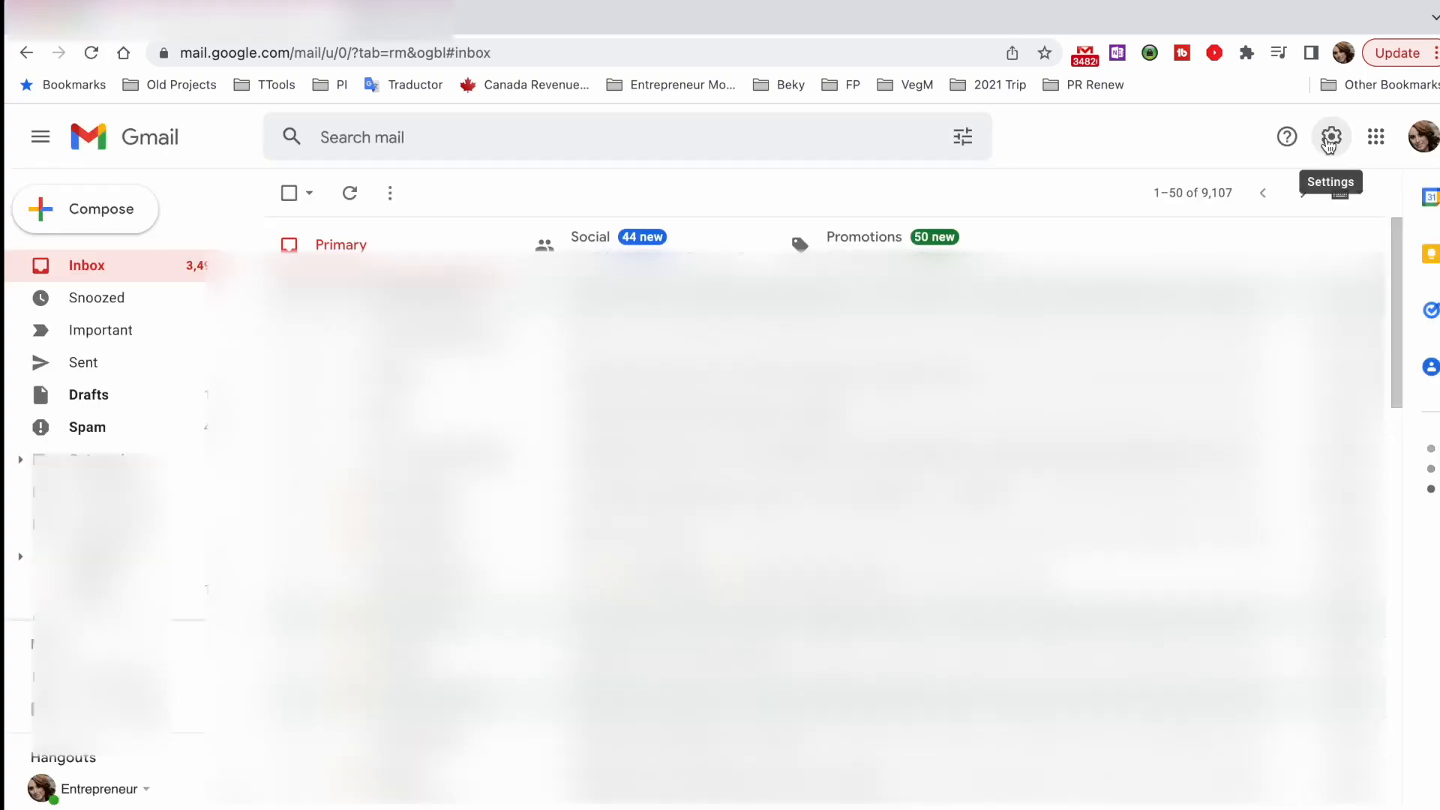
left_click(1424, 136)
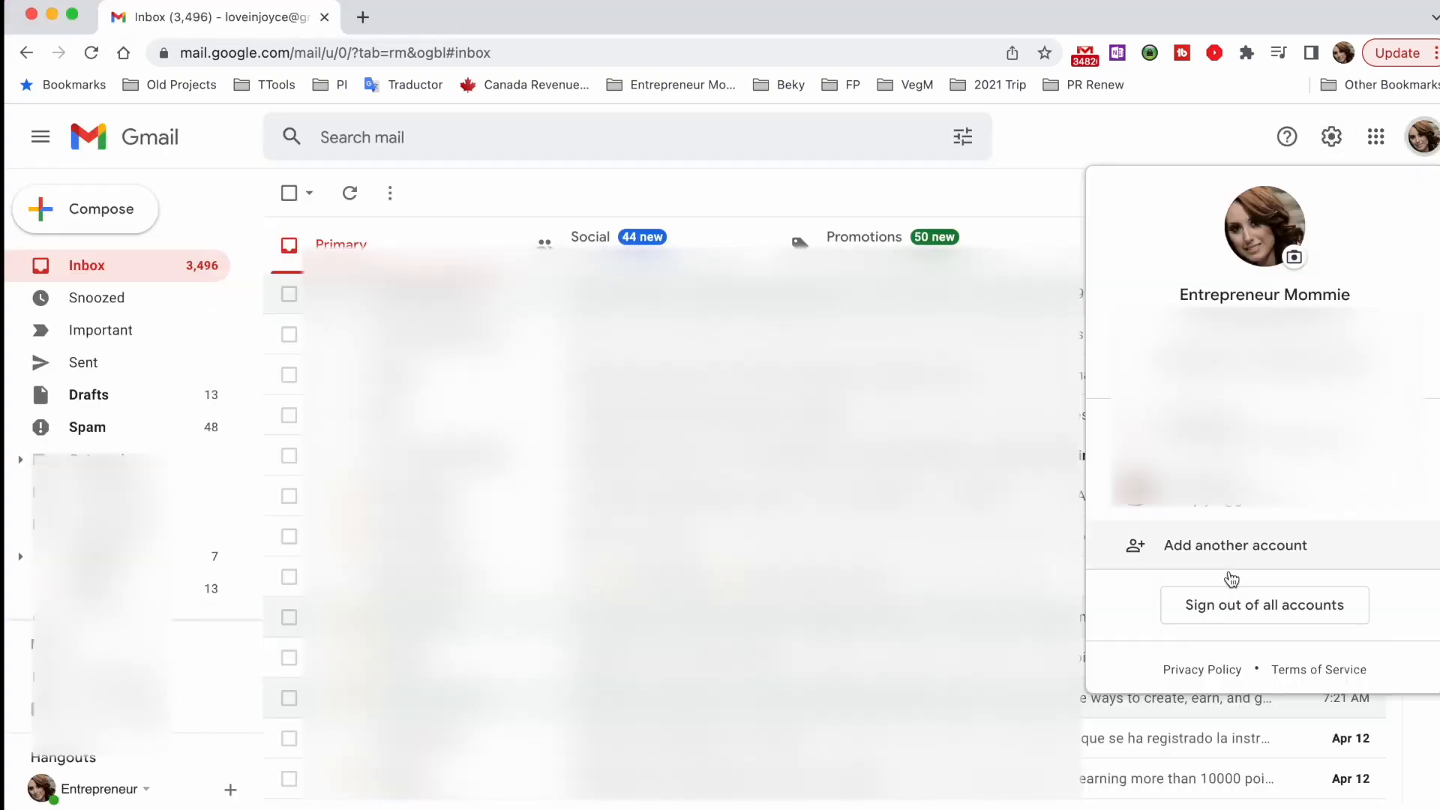
left_click(1234, 544)
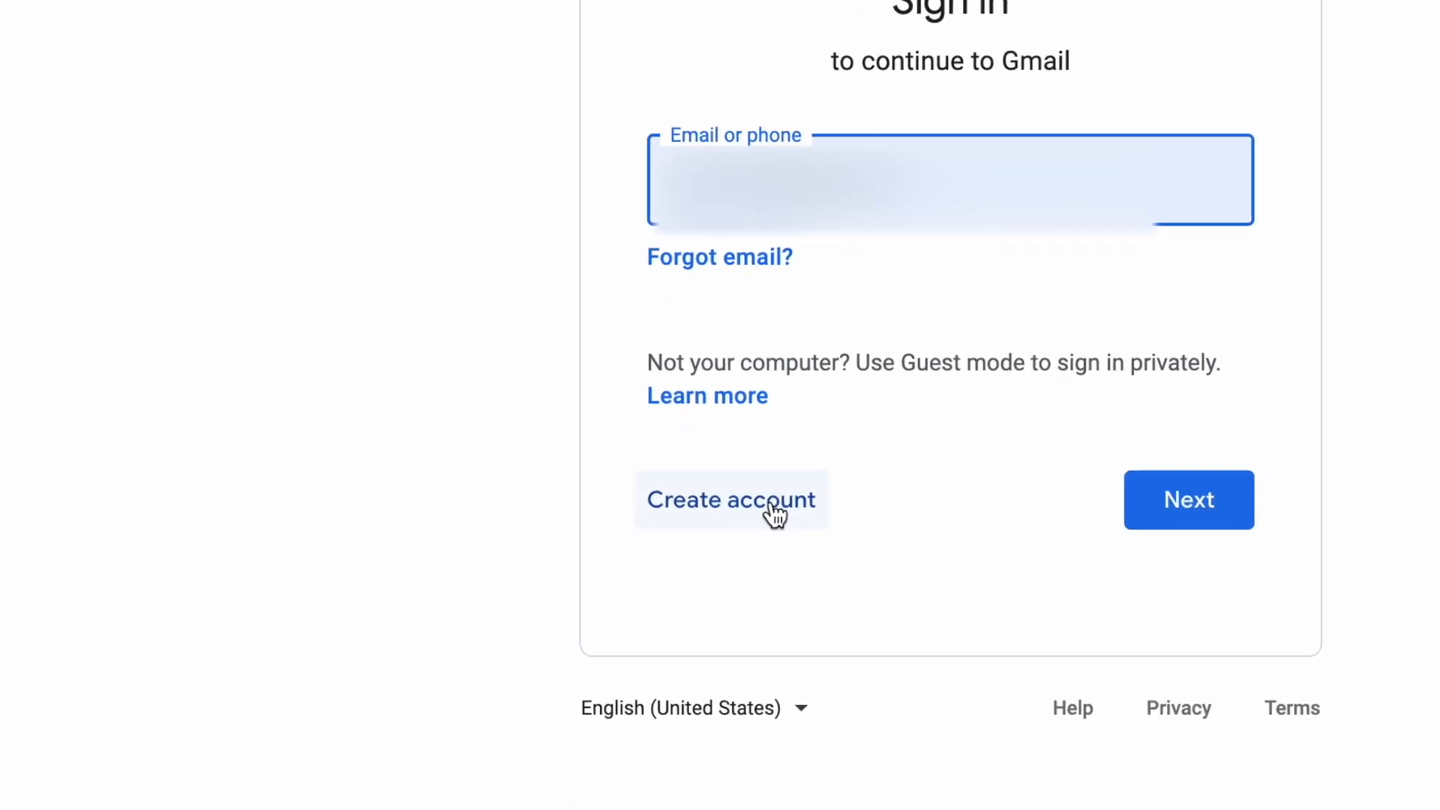
Step: Start creating a new account for a child and accept the parental-supervision overview
left_click(731, 500)
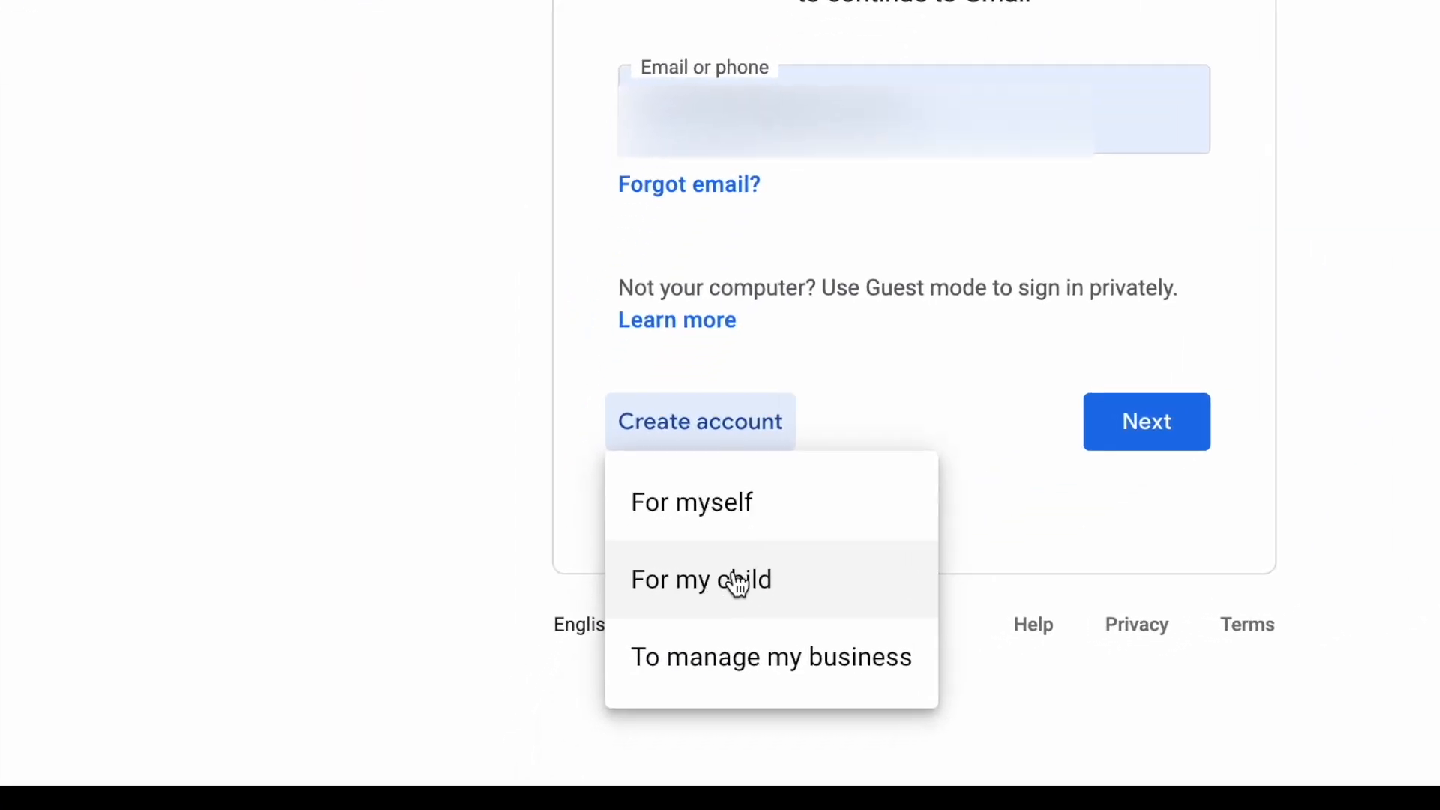
left_click(701, 579)
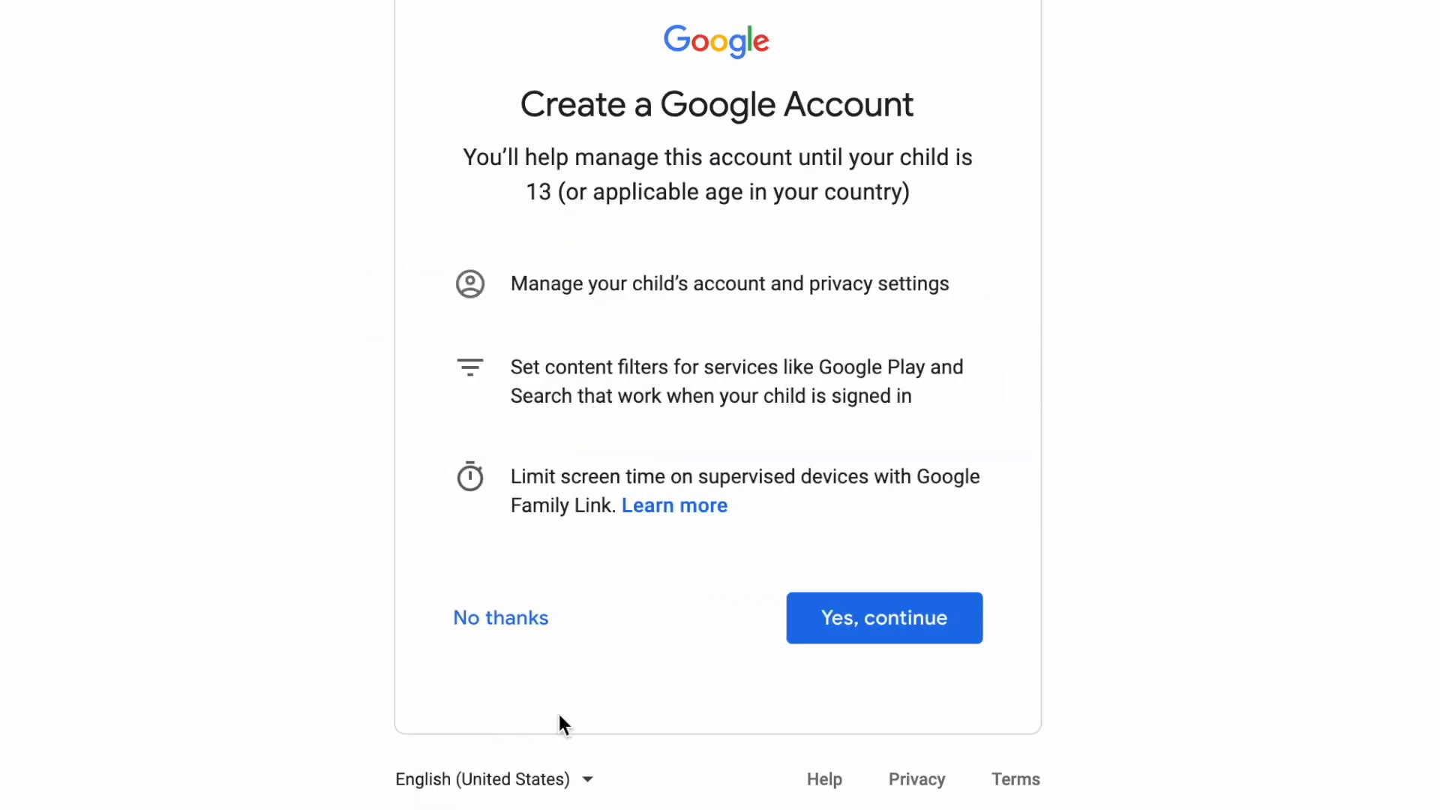
mouse_move(533, 169)
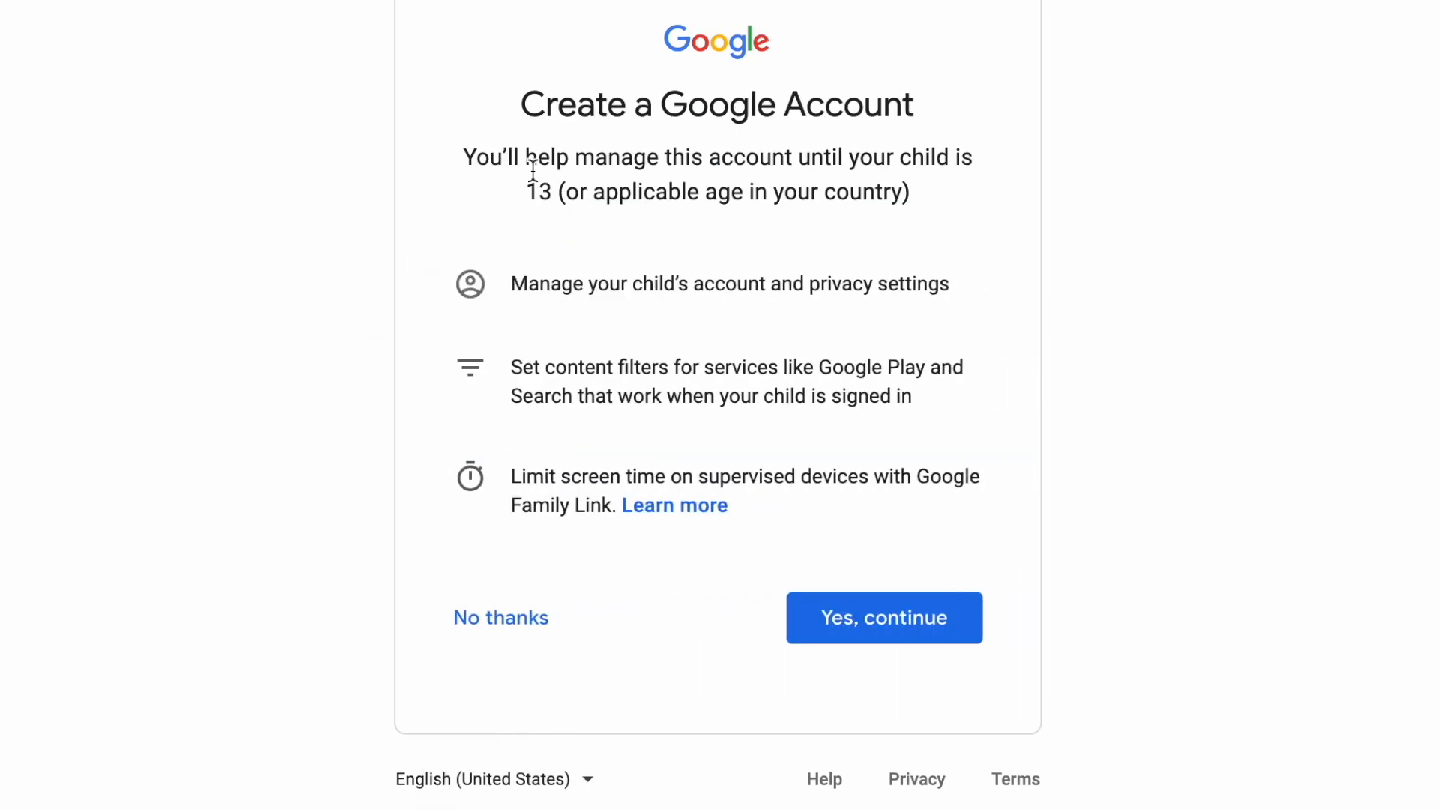
mouse_move(861, 181)
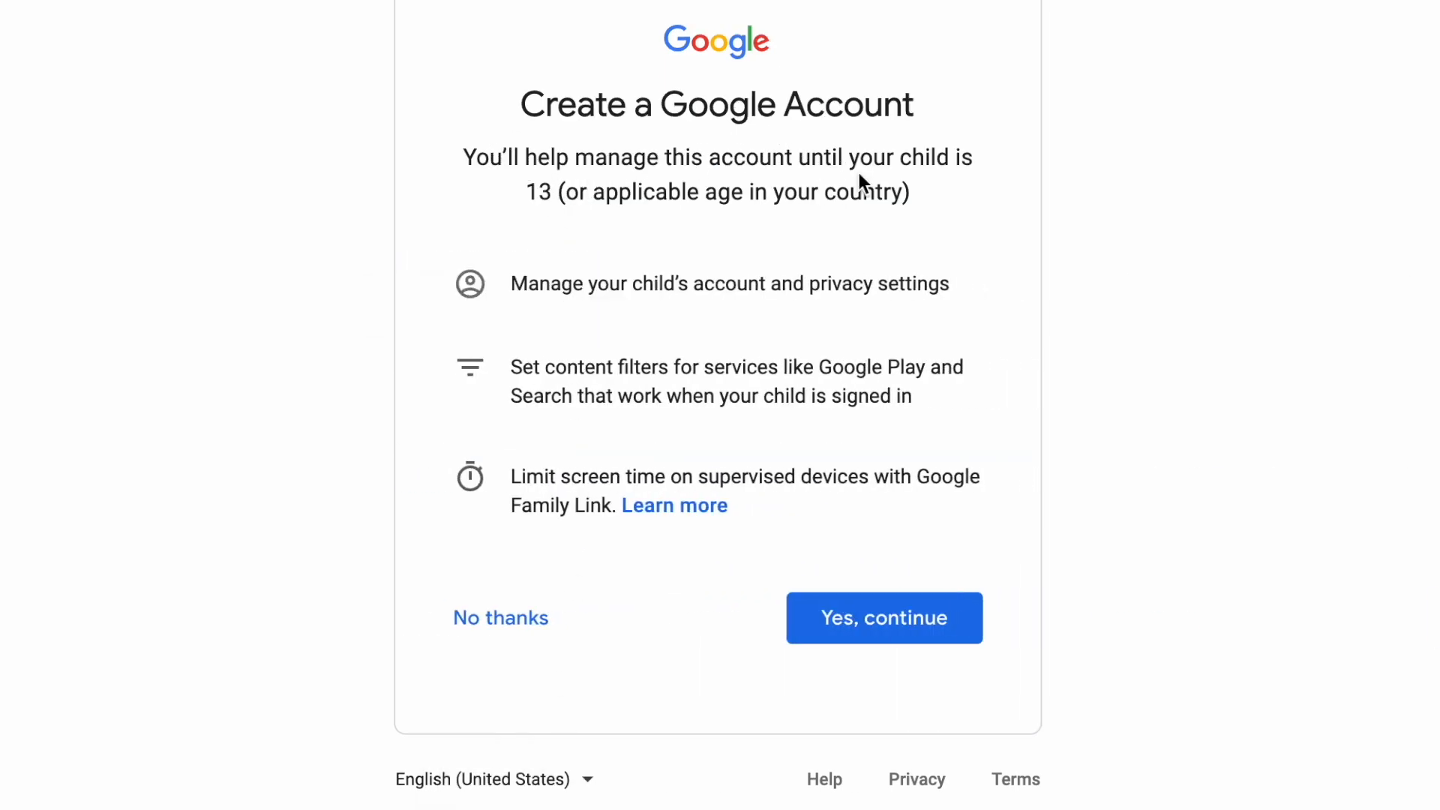
mouse_move(823, 588)
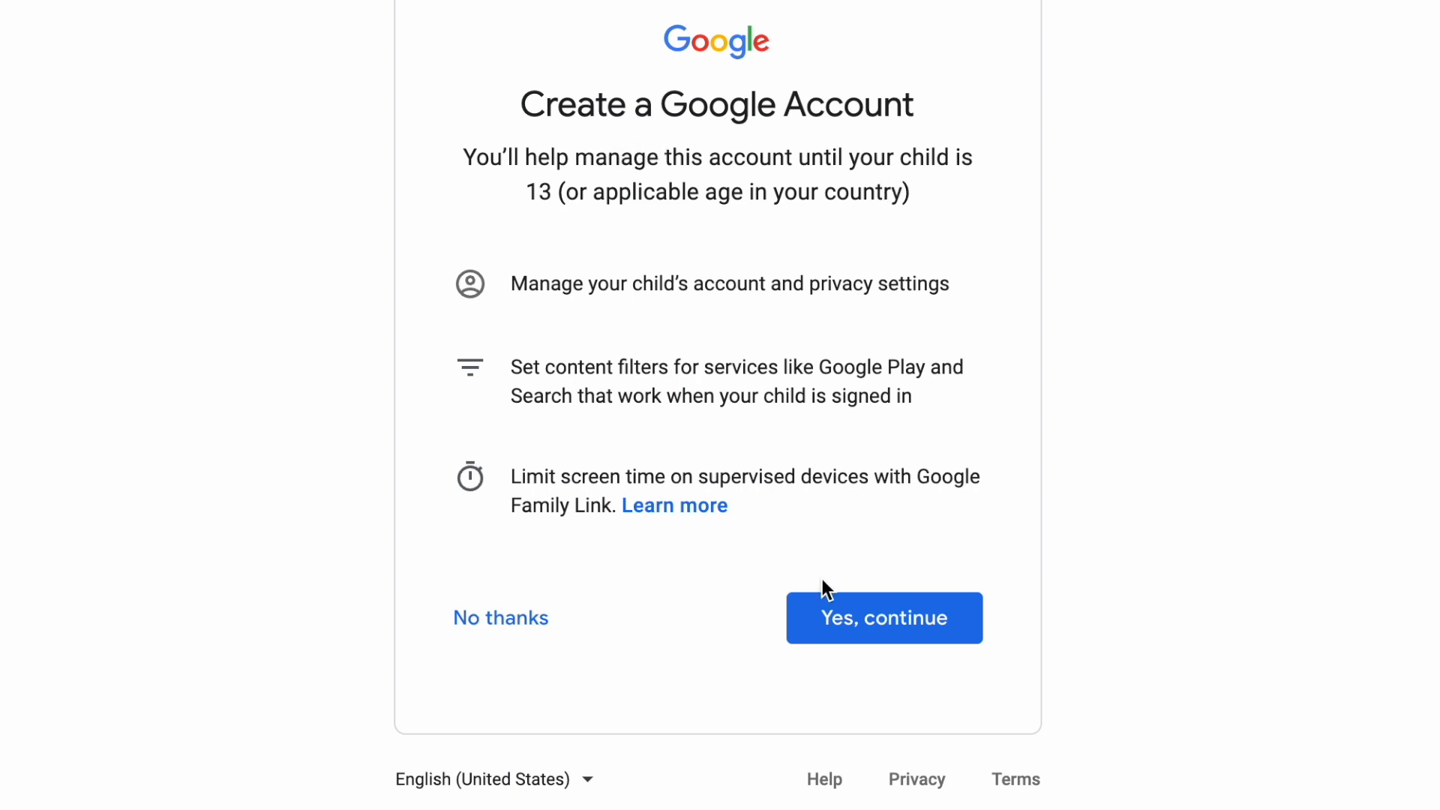
mouse_move(883, 617)
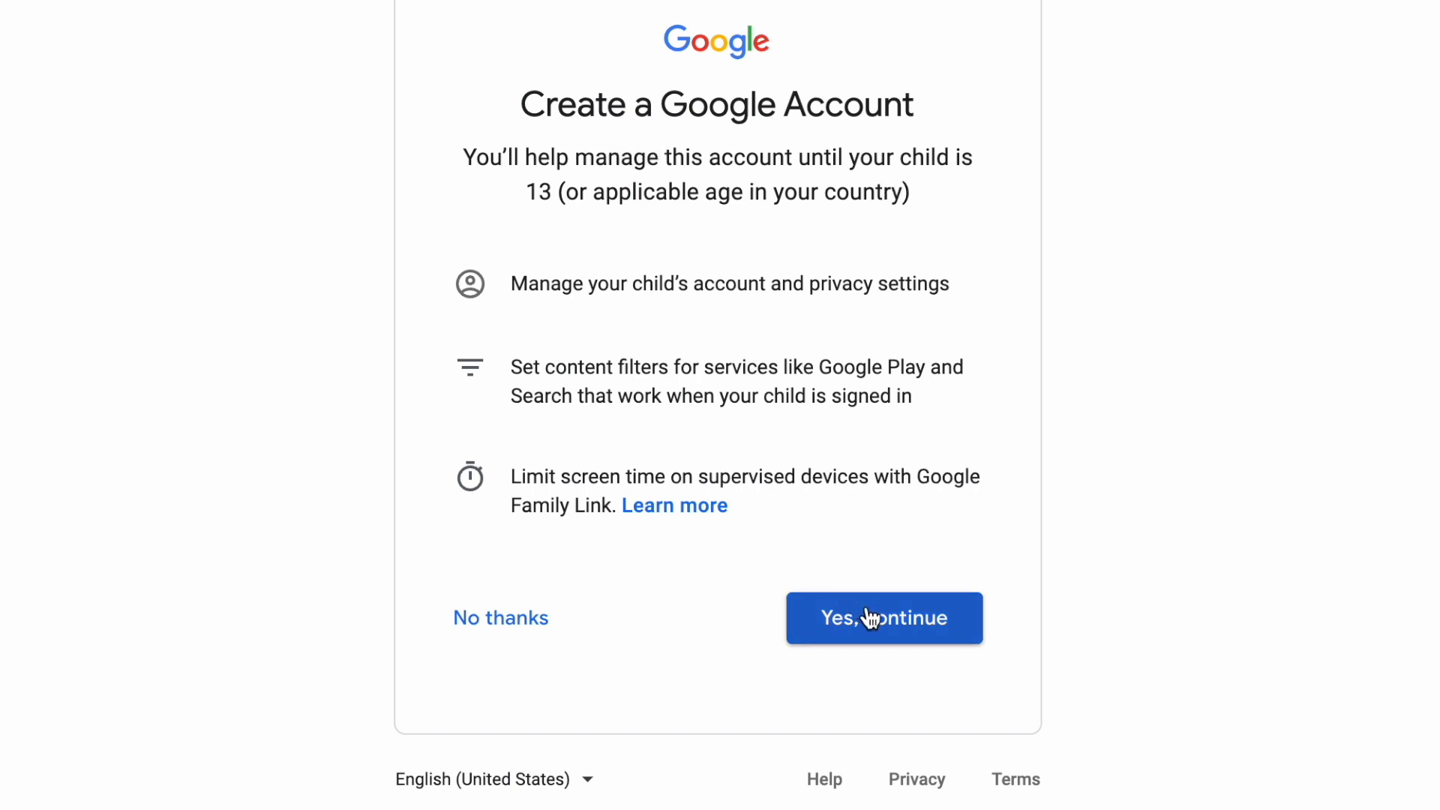
left_click(882, 616)
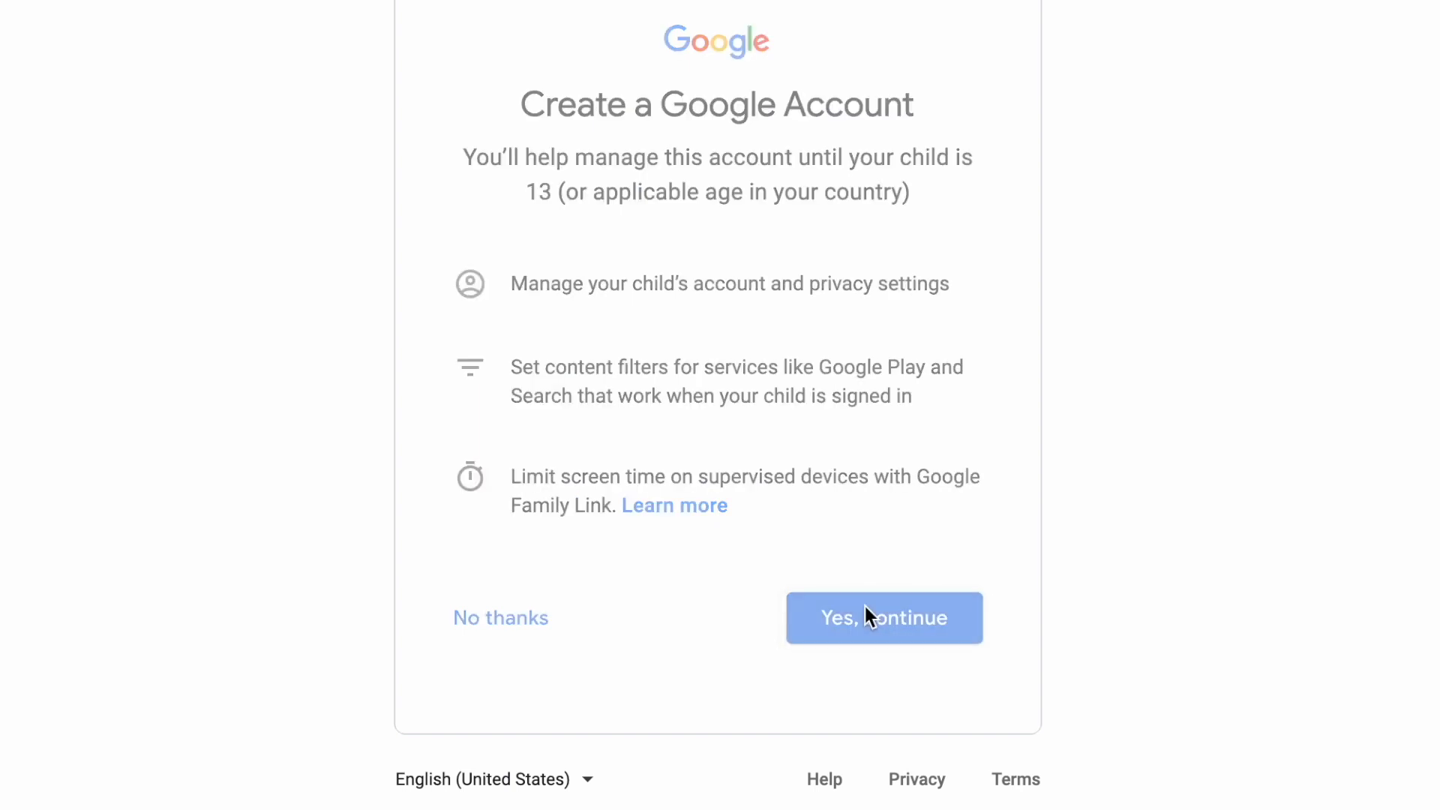
Step: Fill in the child's first name, last name, username and password and submit them
left_click(882, 616)
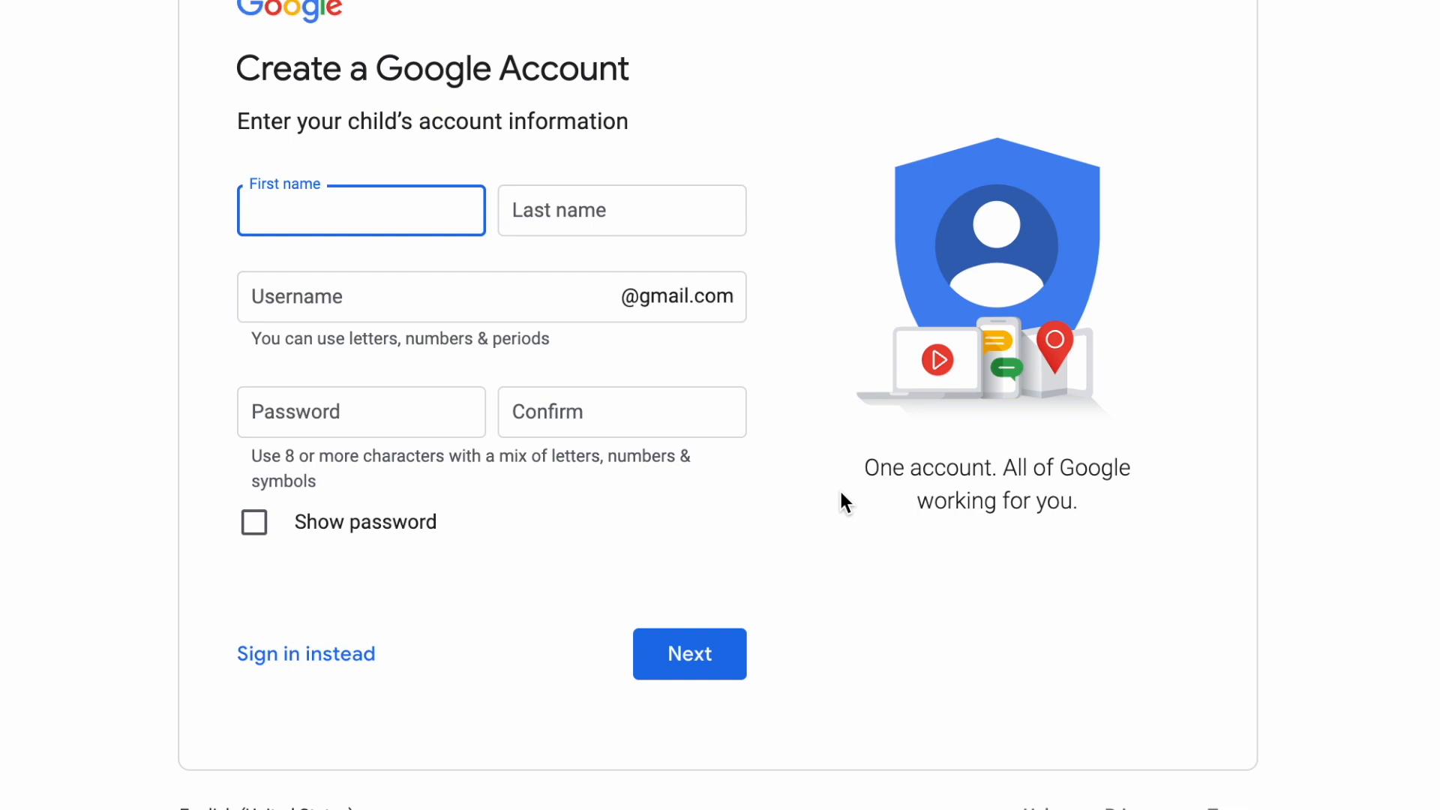
left_click(361, 210)
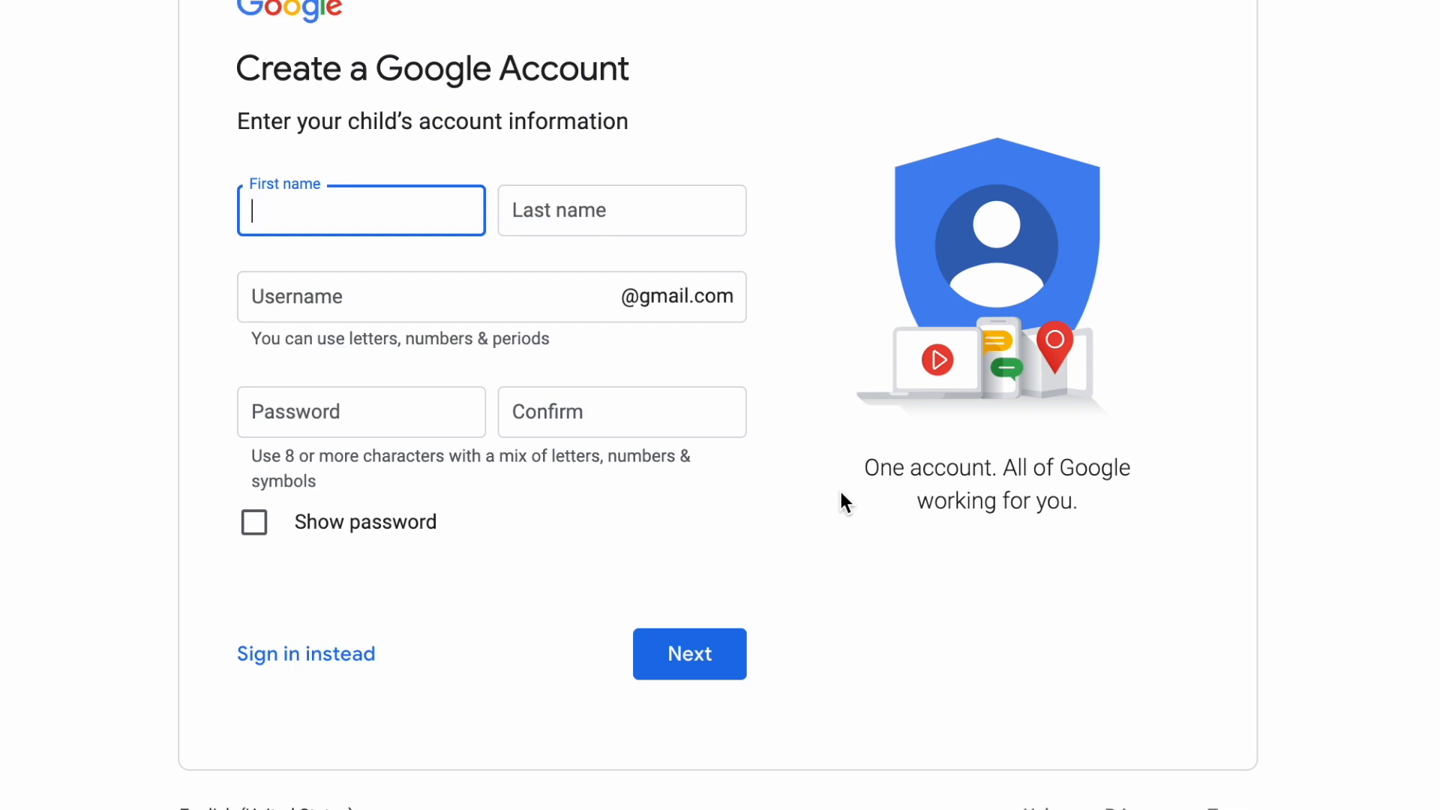
mouse_move(706, 386)
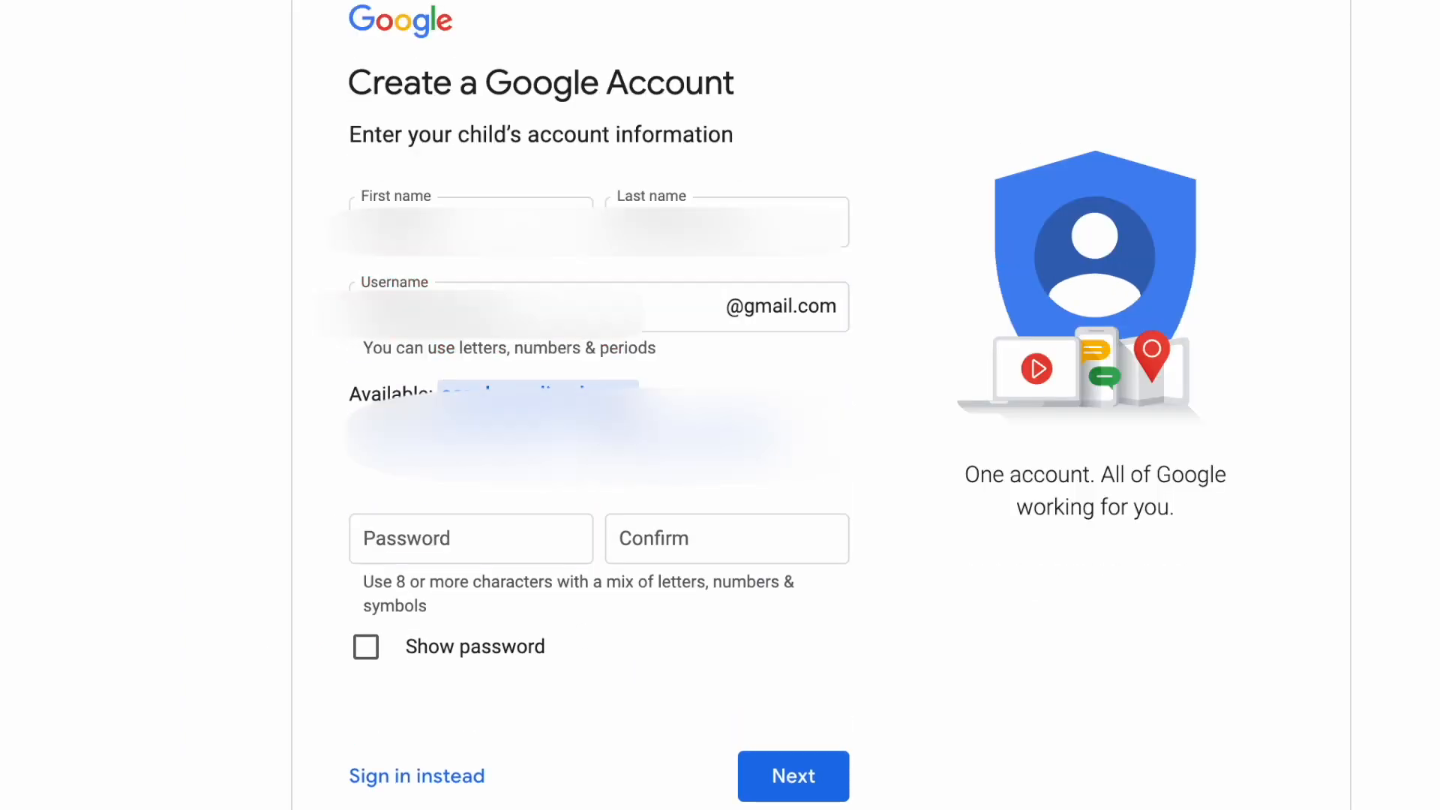
left_click(726, 539)
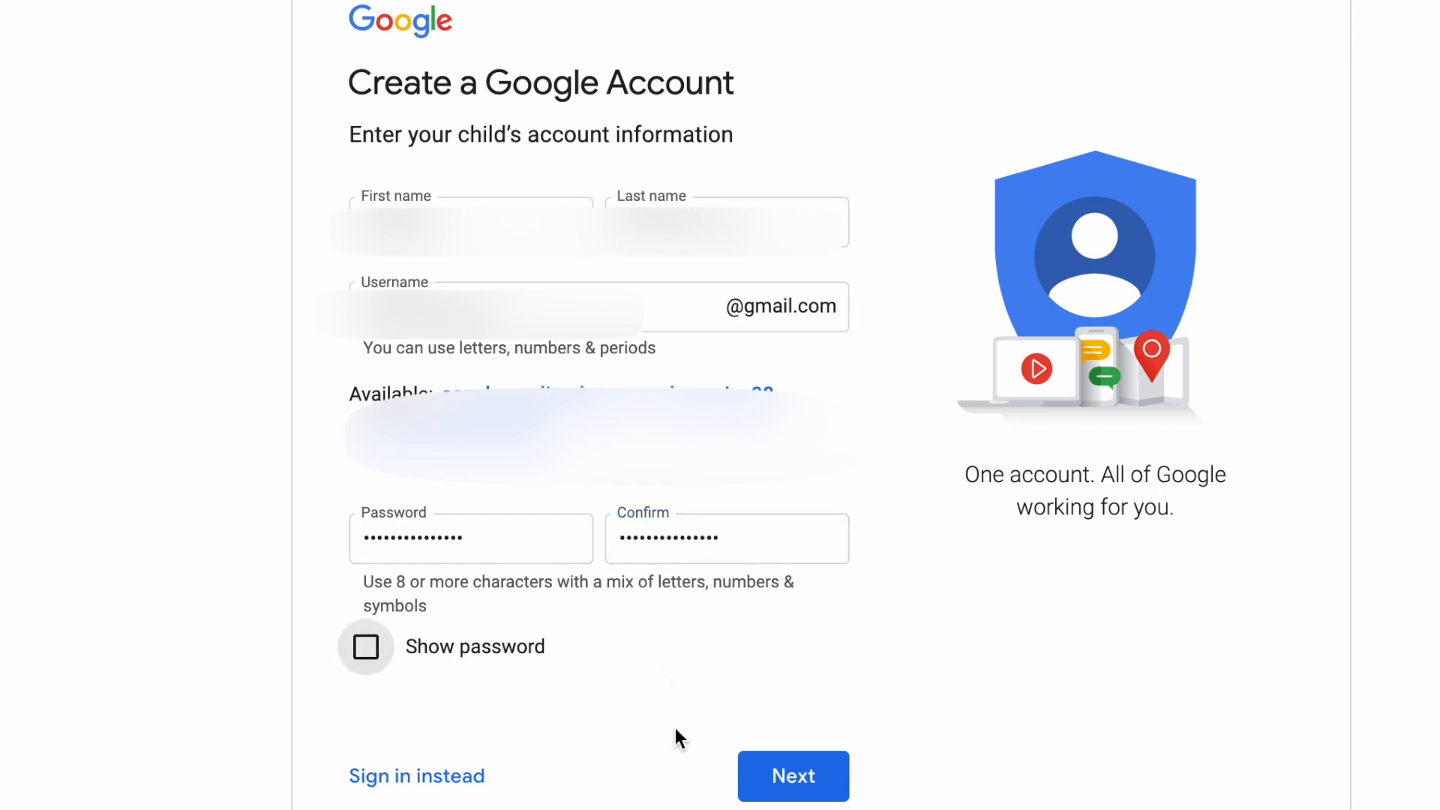
left_click(791, 775)
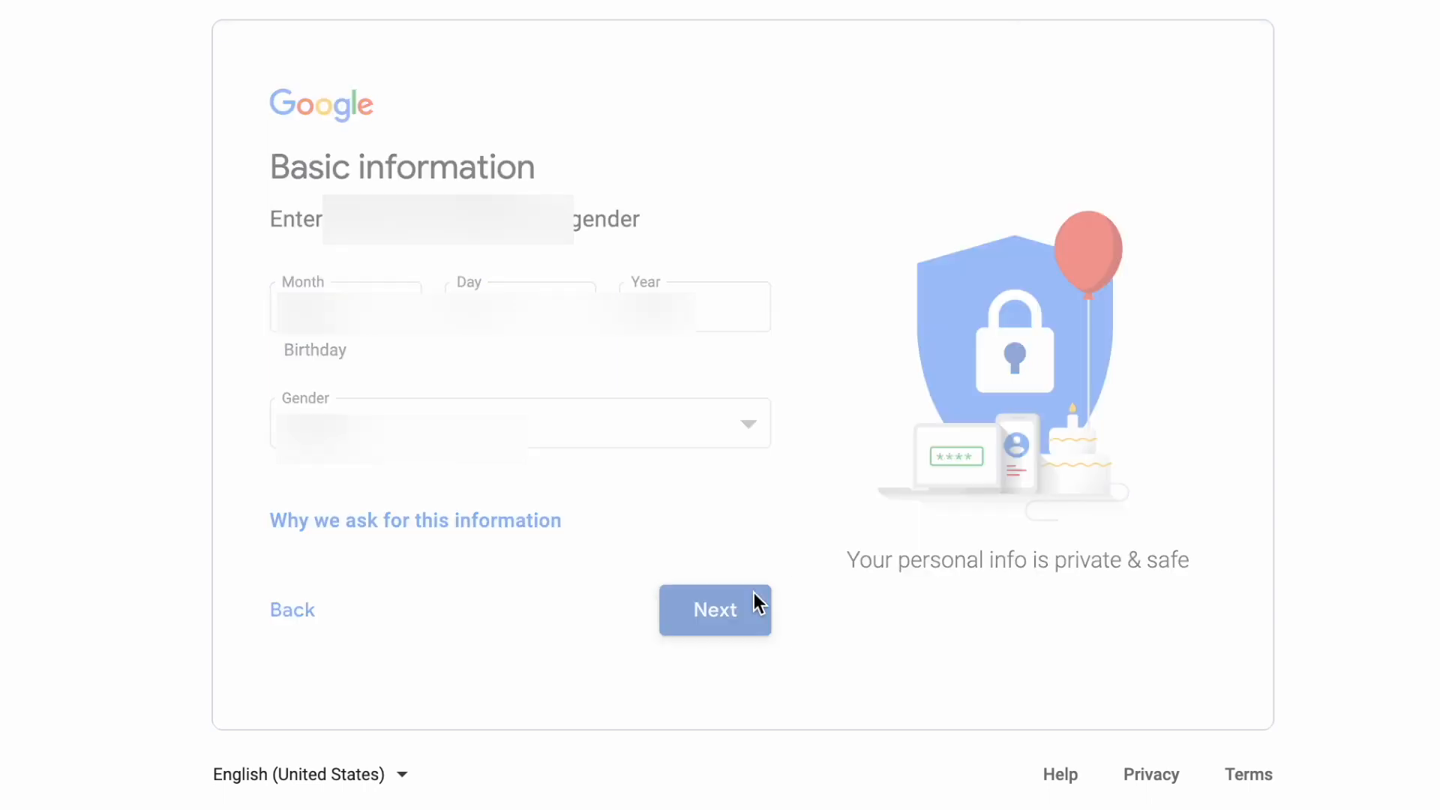
Step: Submit the child's birthday and gender, then submit the parent's email address
left_click(714, 609)
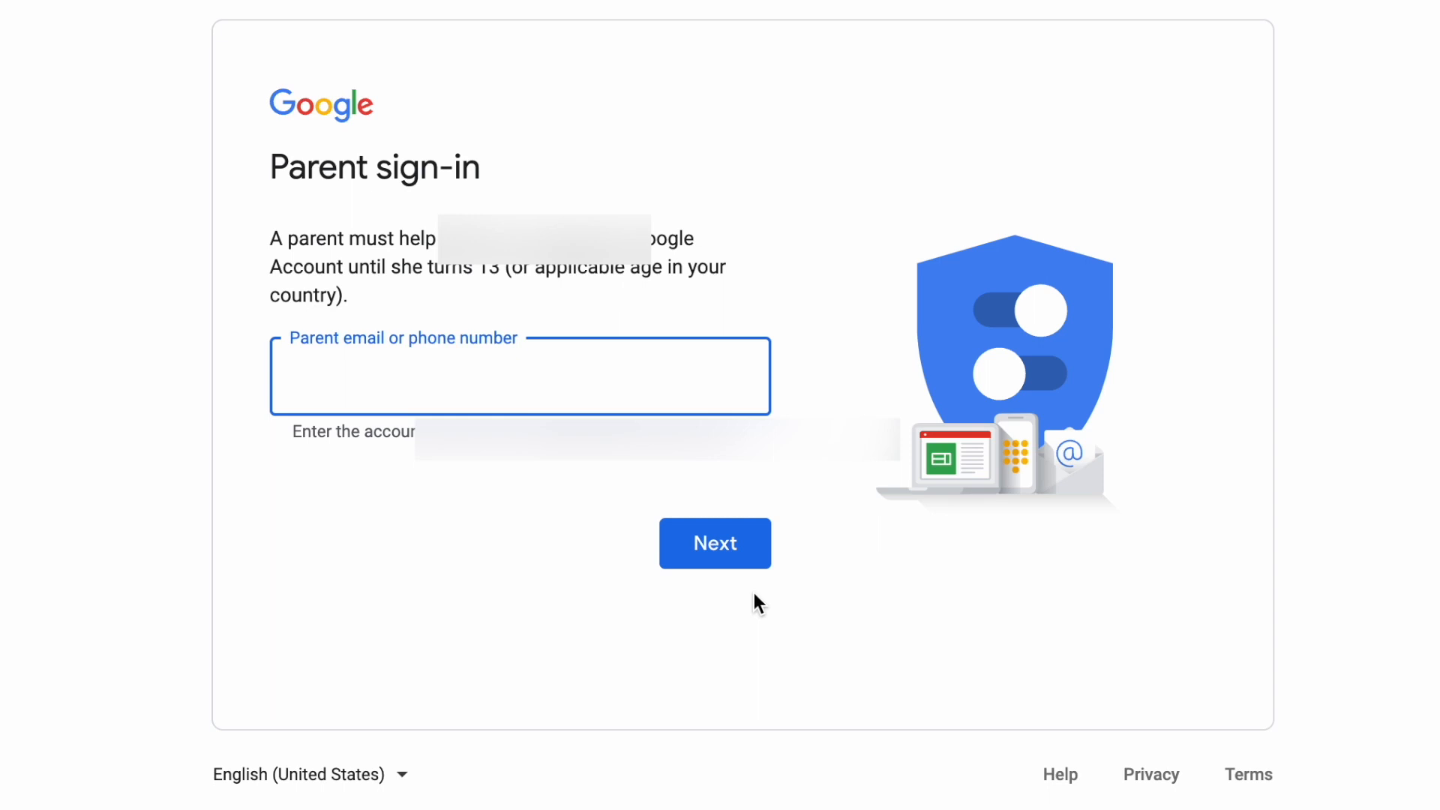
left_click(714, 543)
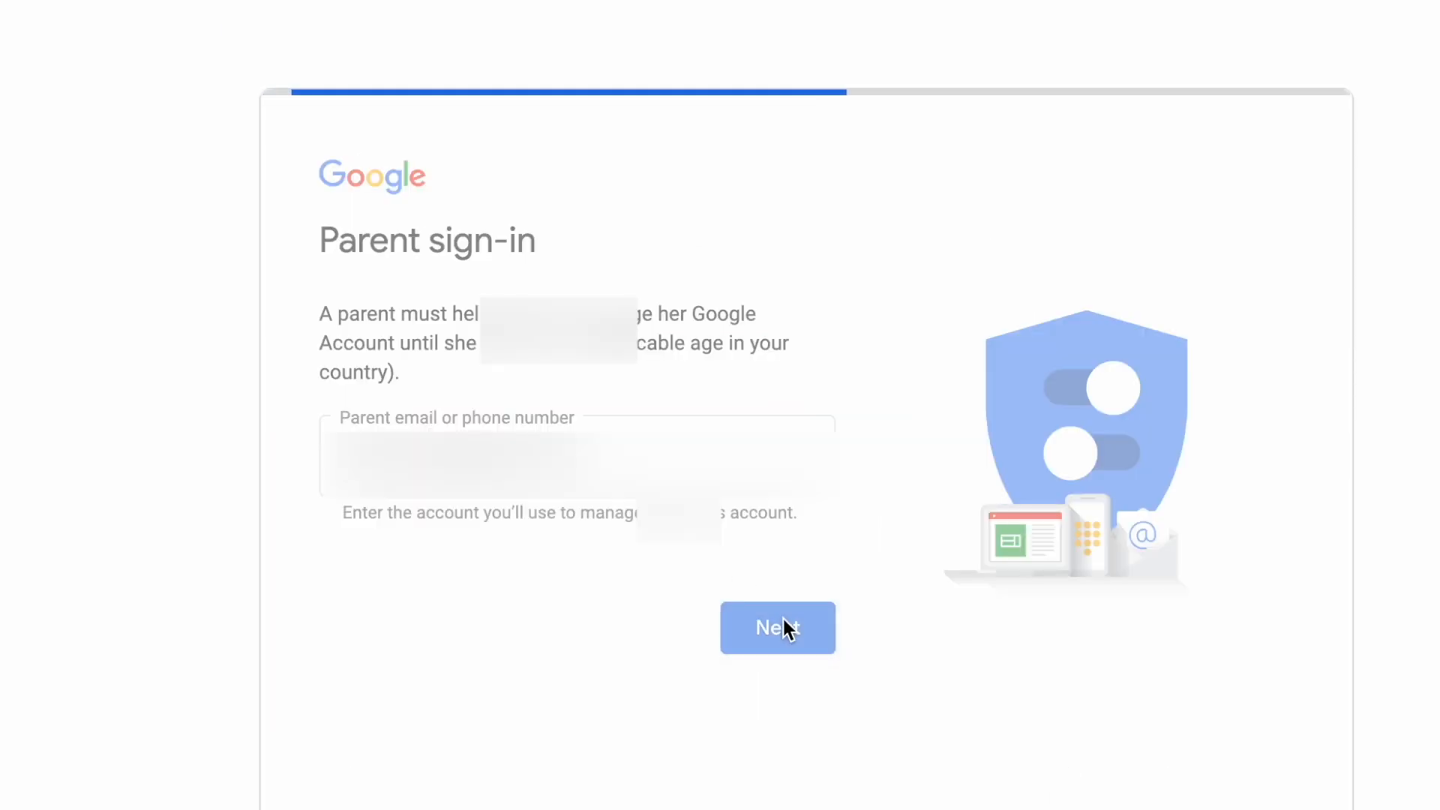
Step: Read through the parental consent page and expand details about the child's Google Account
left_click(775, 626)
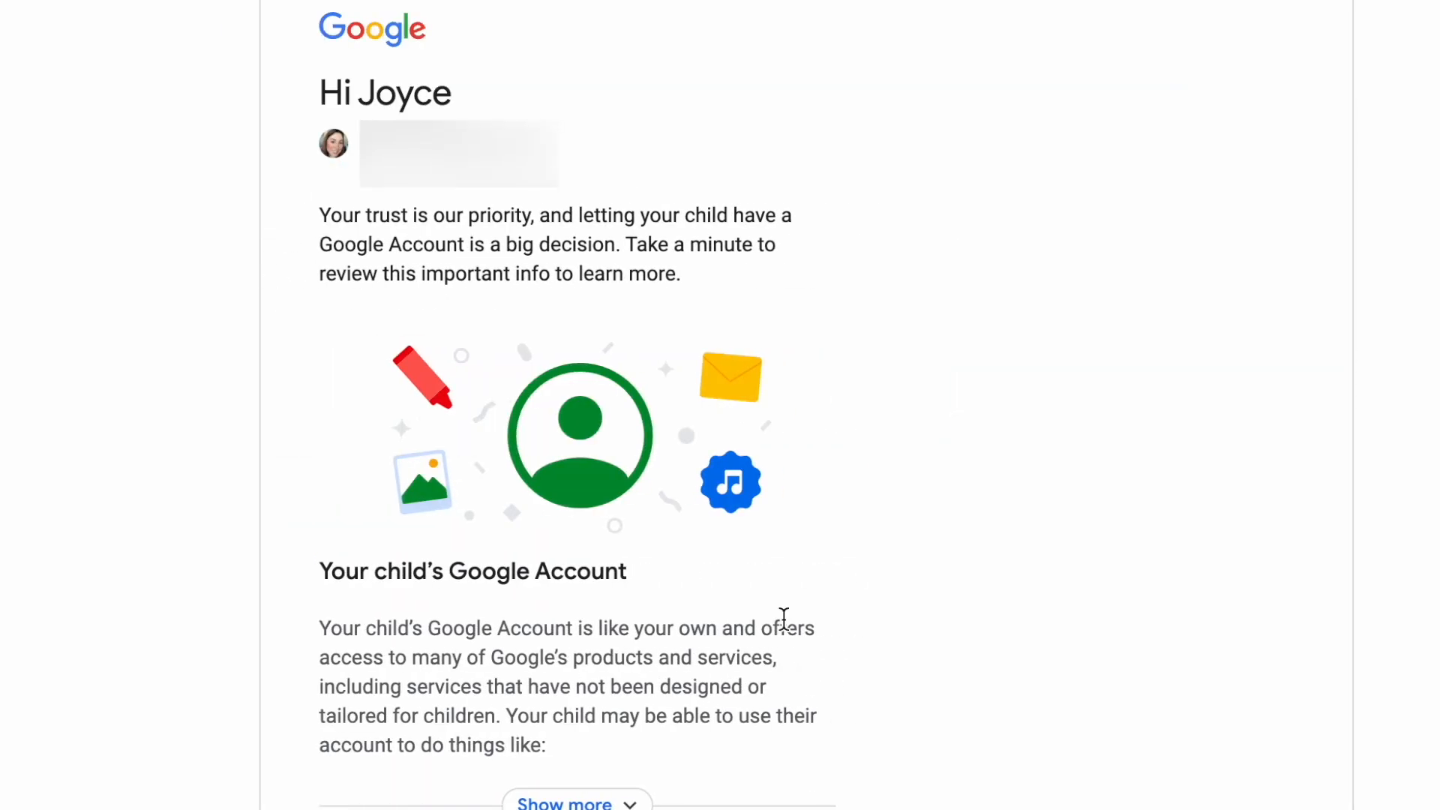
scroll("down", 3)
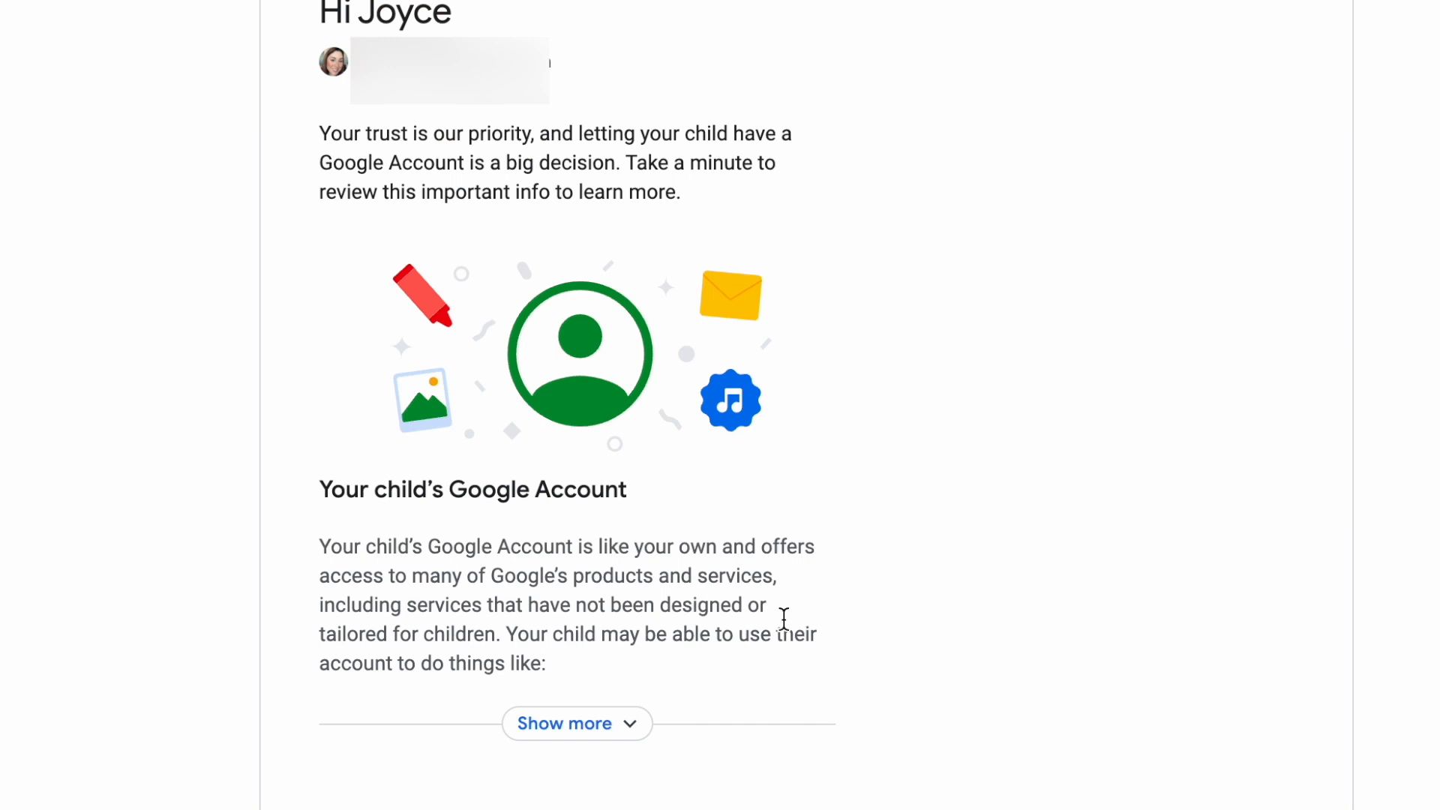
scroll("down", 3)
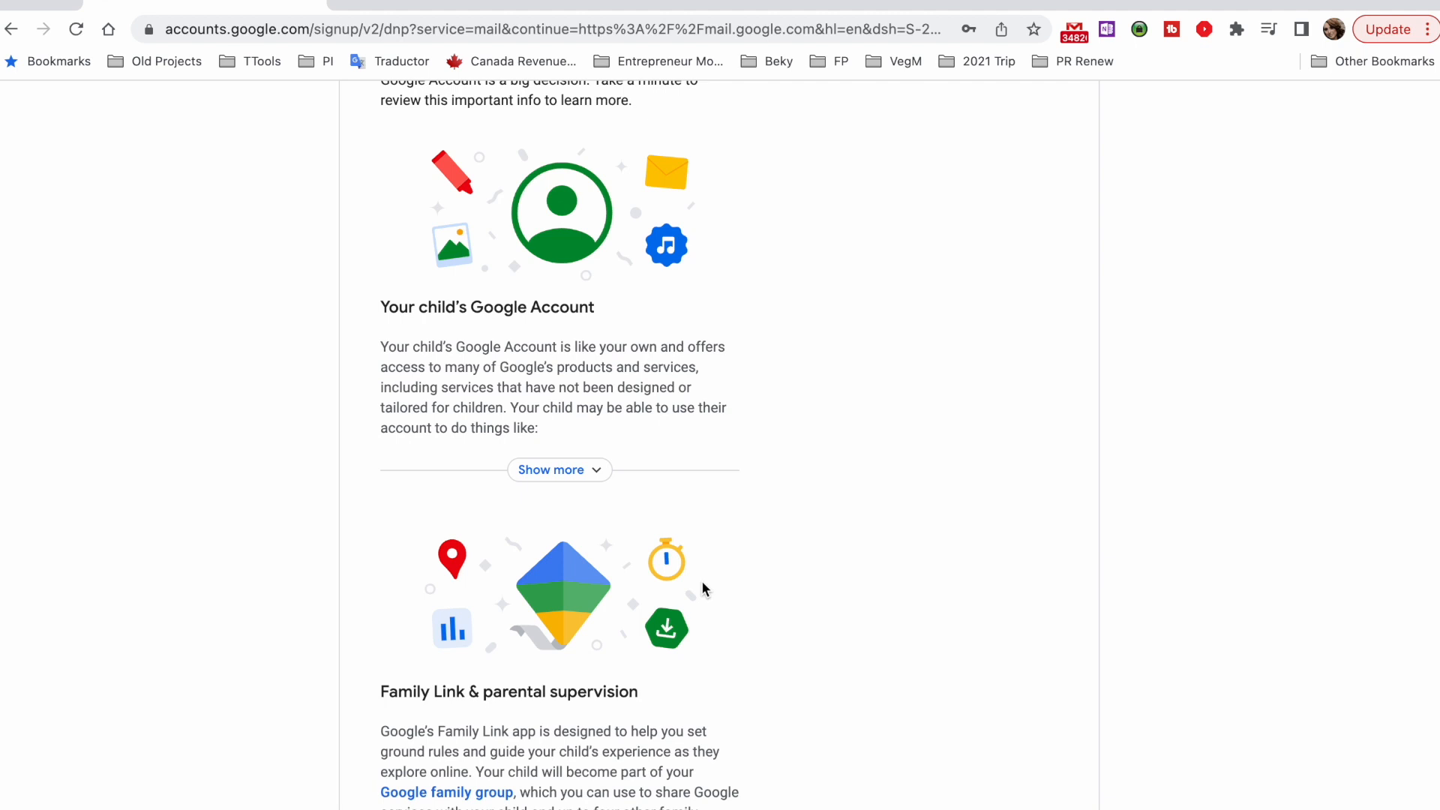
scroll("down", 3)
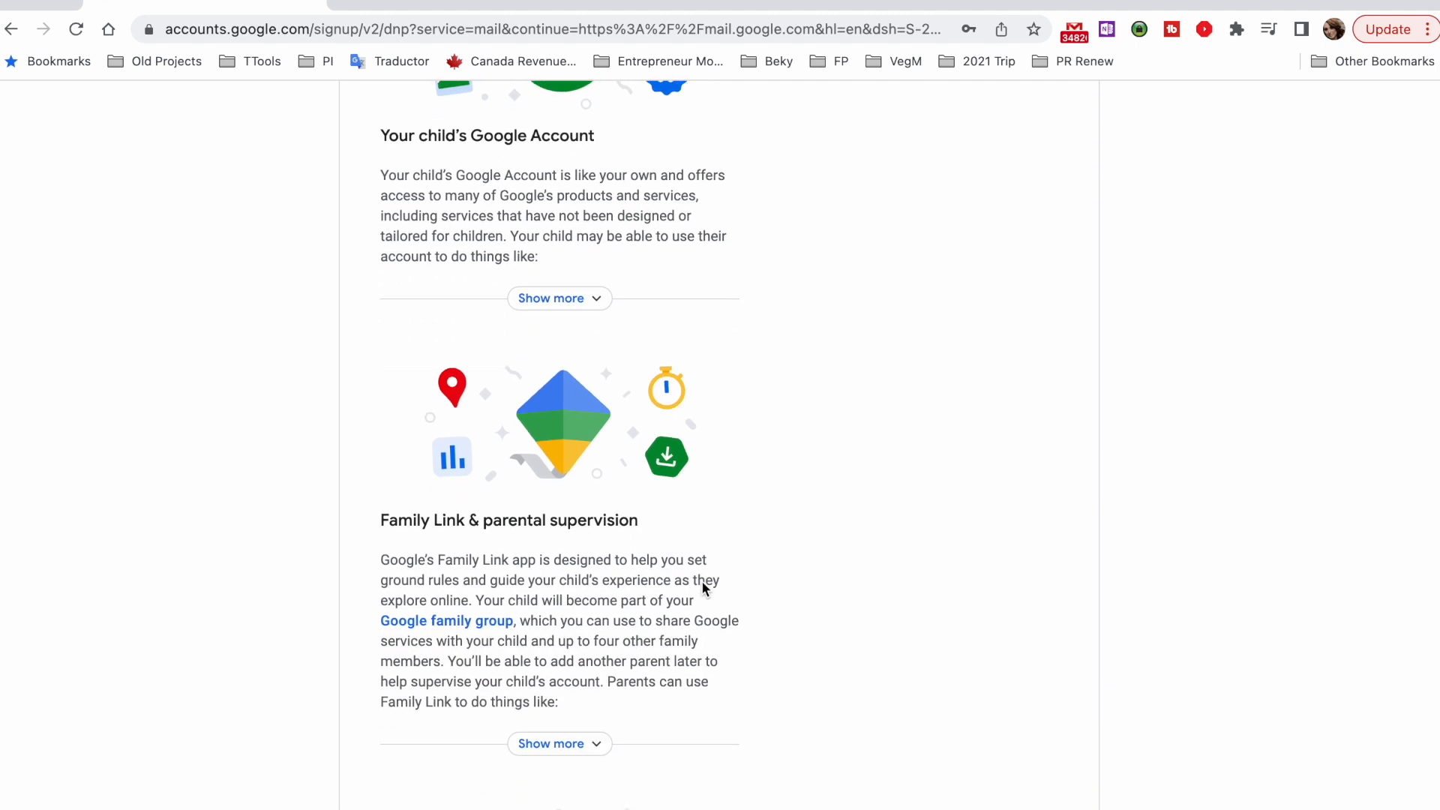
left_click(550, 297)
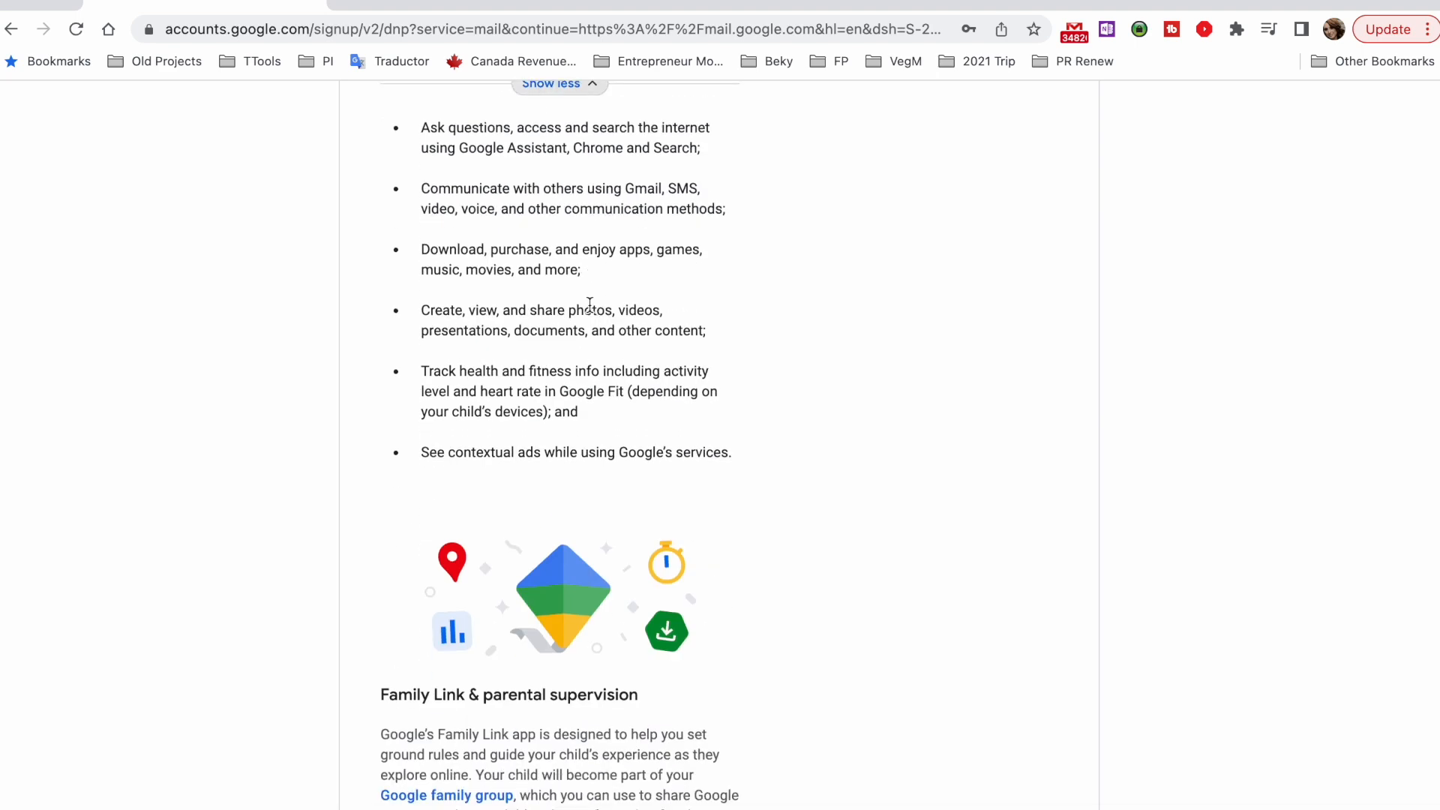
Step: Tick both parental consent statements and agree to the consent
scroll("down", 3)
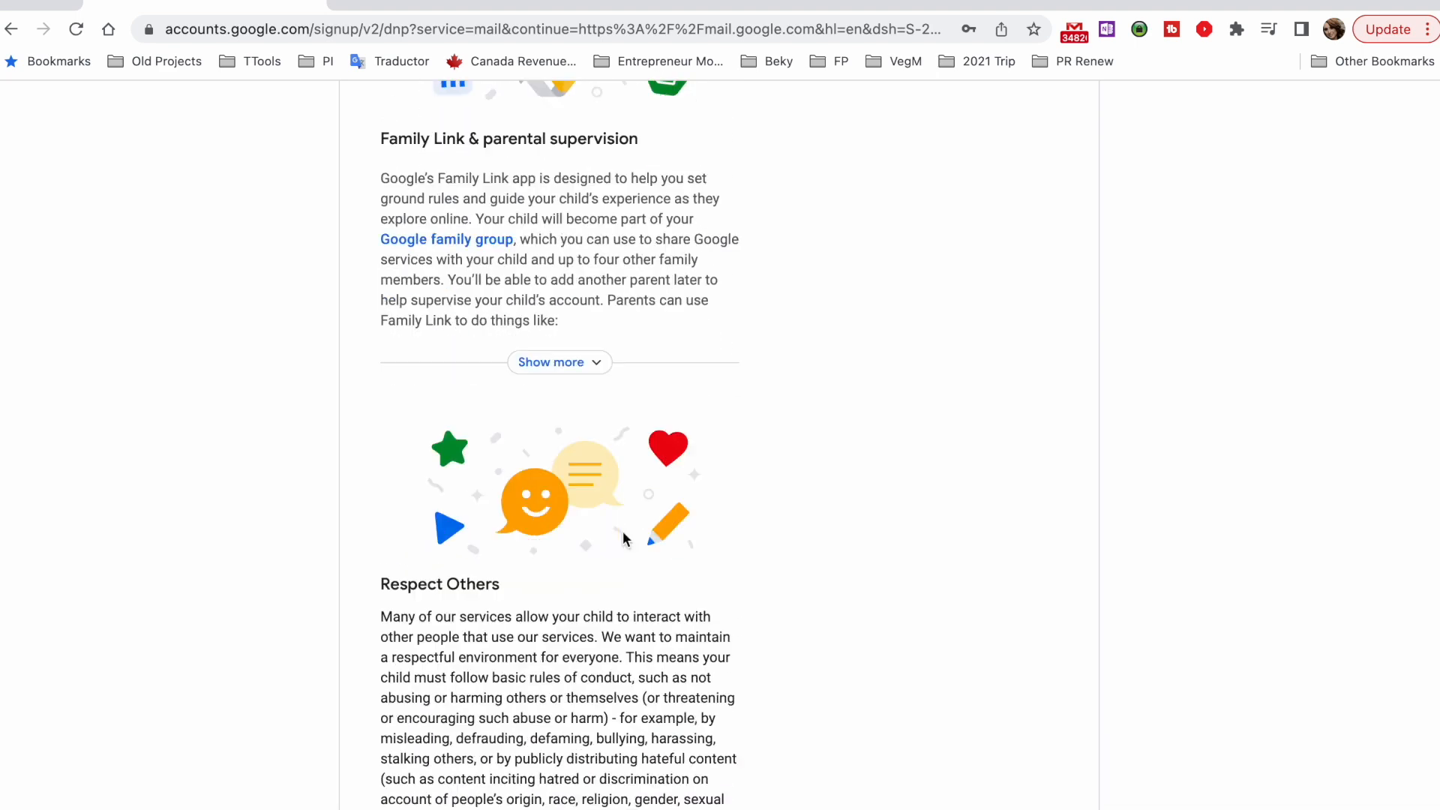
scroll("down", 3)
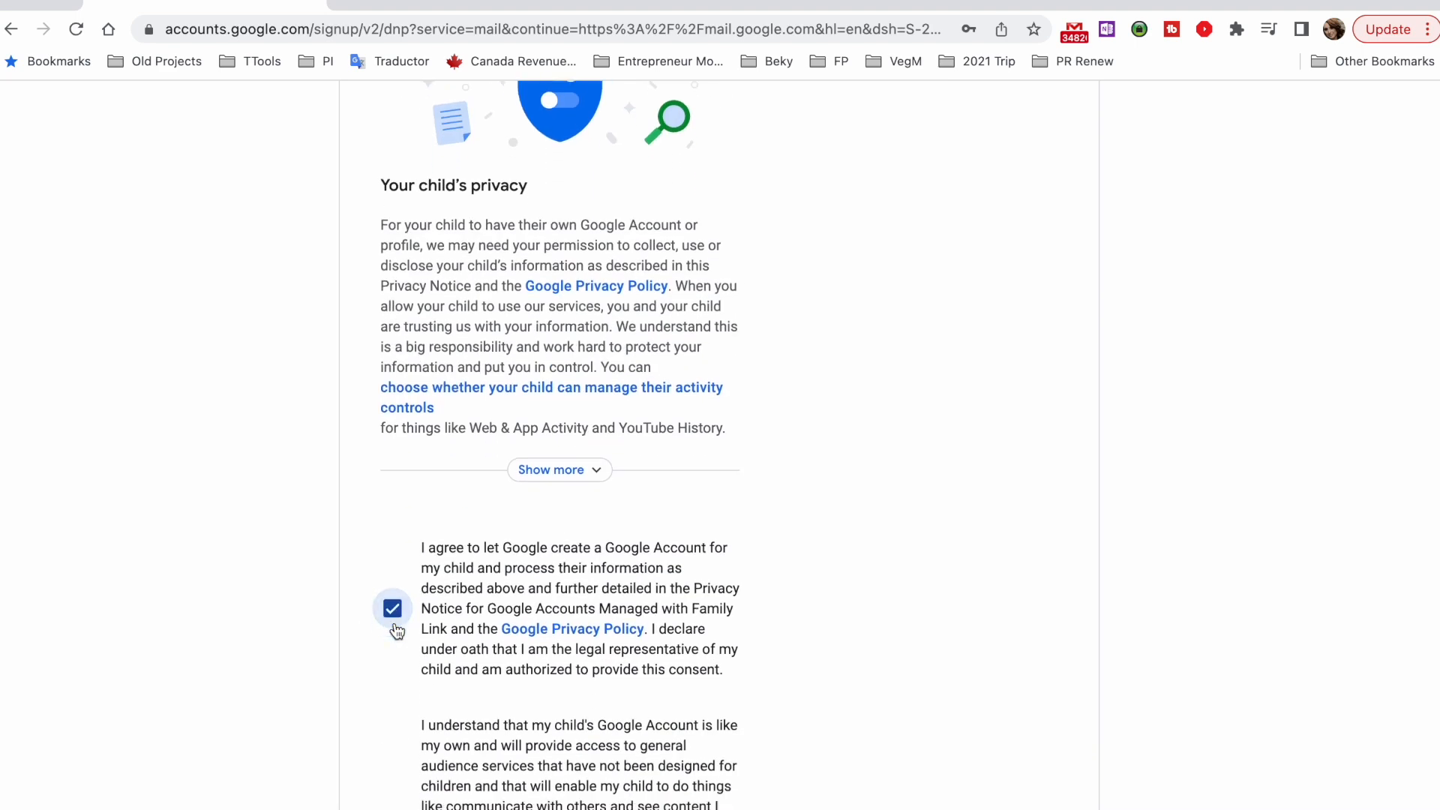
scroll("down", 3)
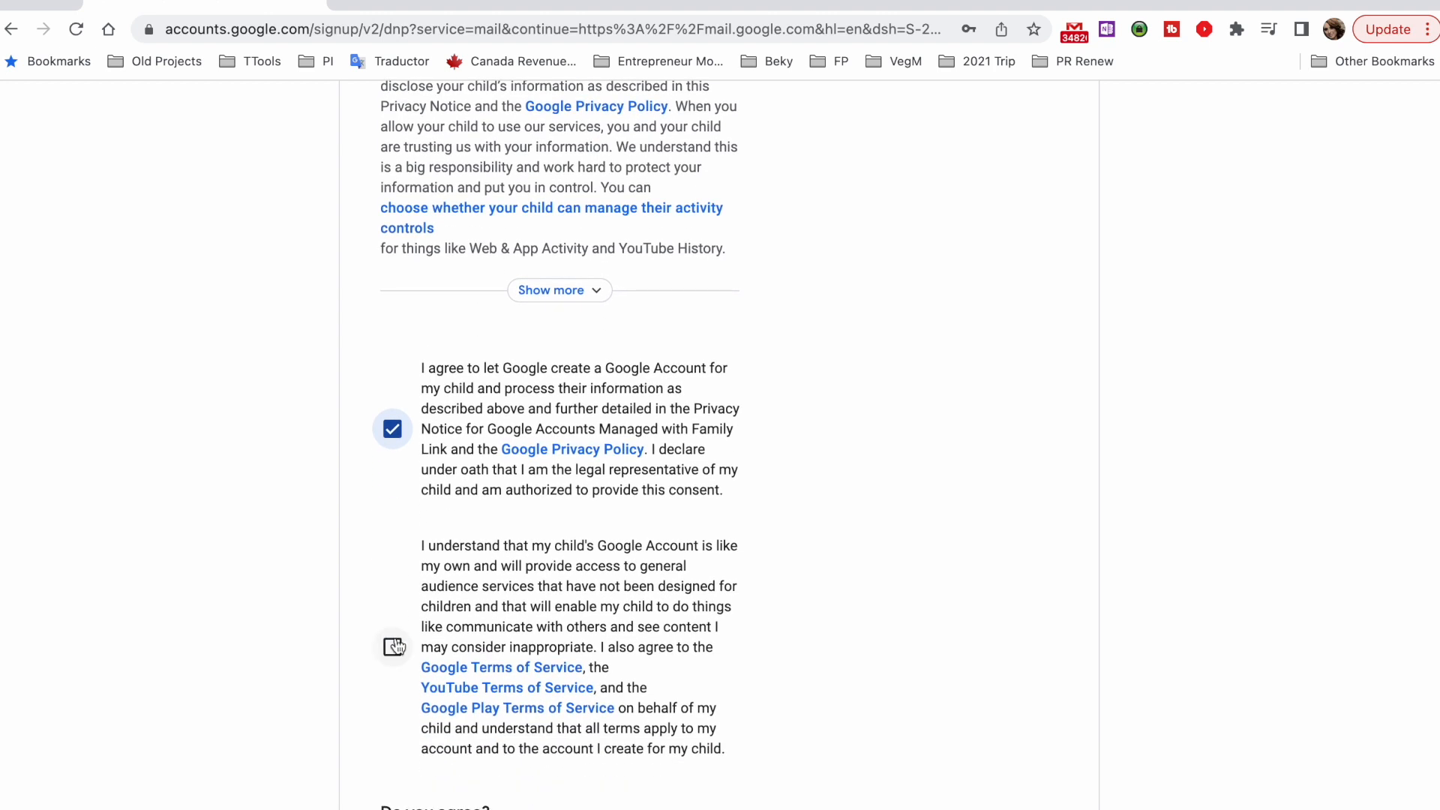
left_click(392, 647)
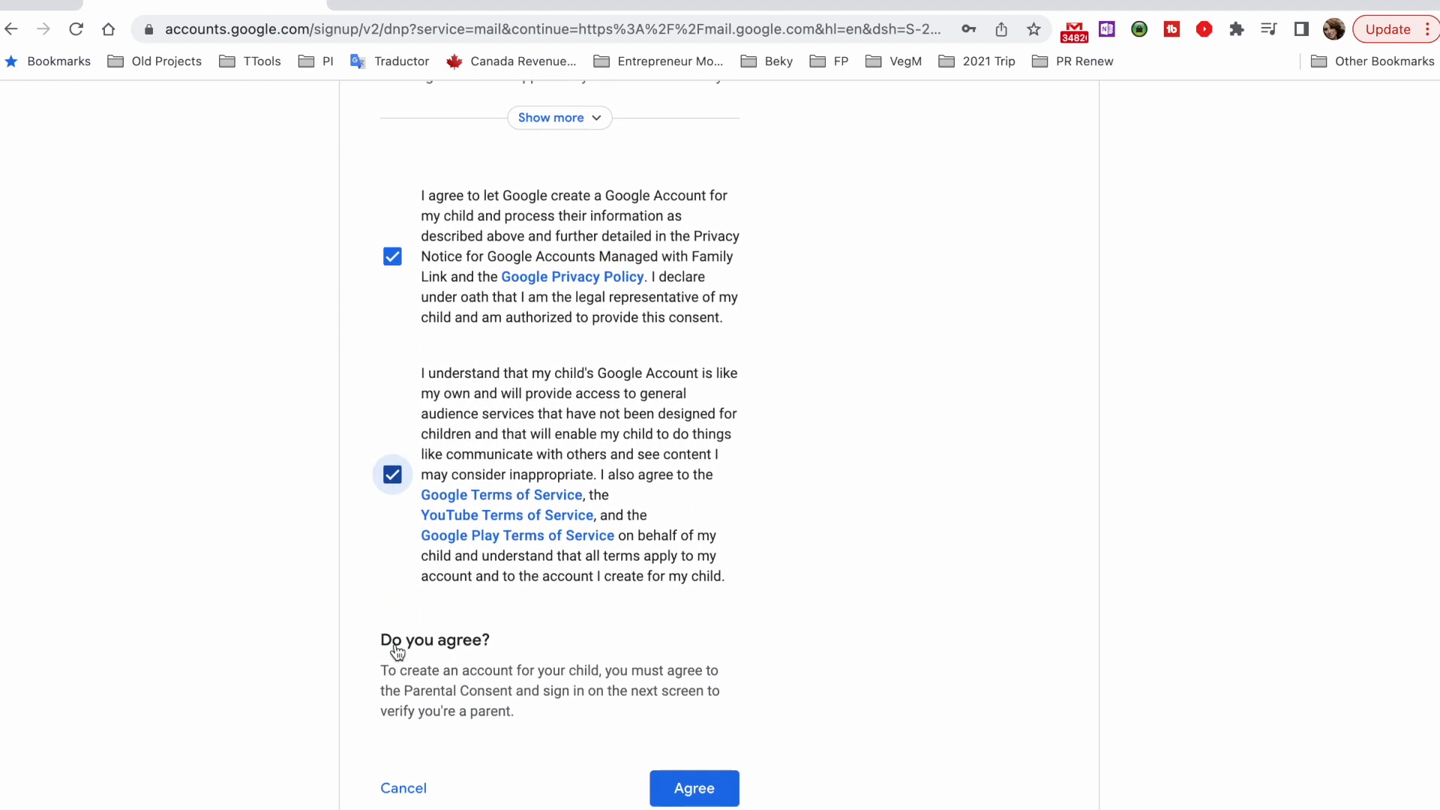
left_click(695, 788)
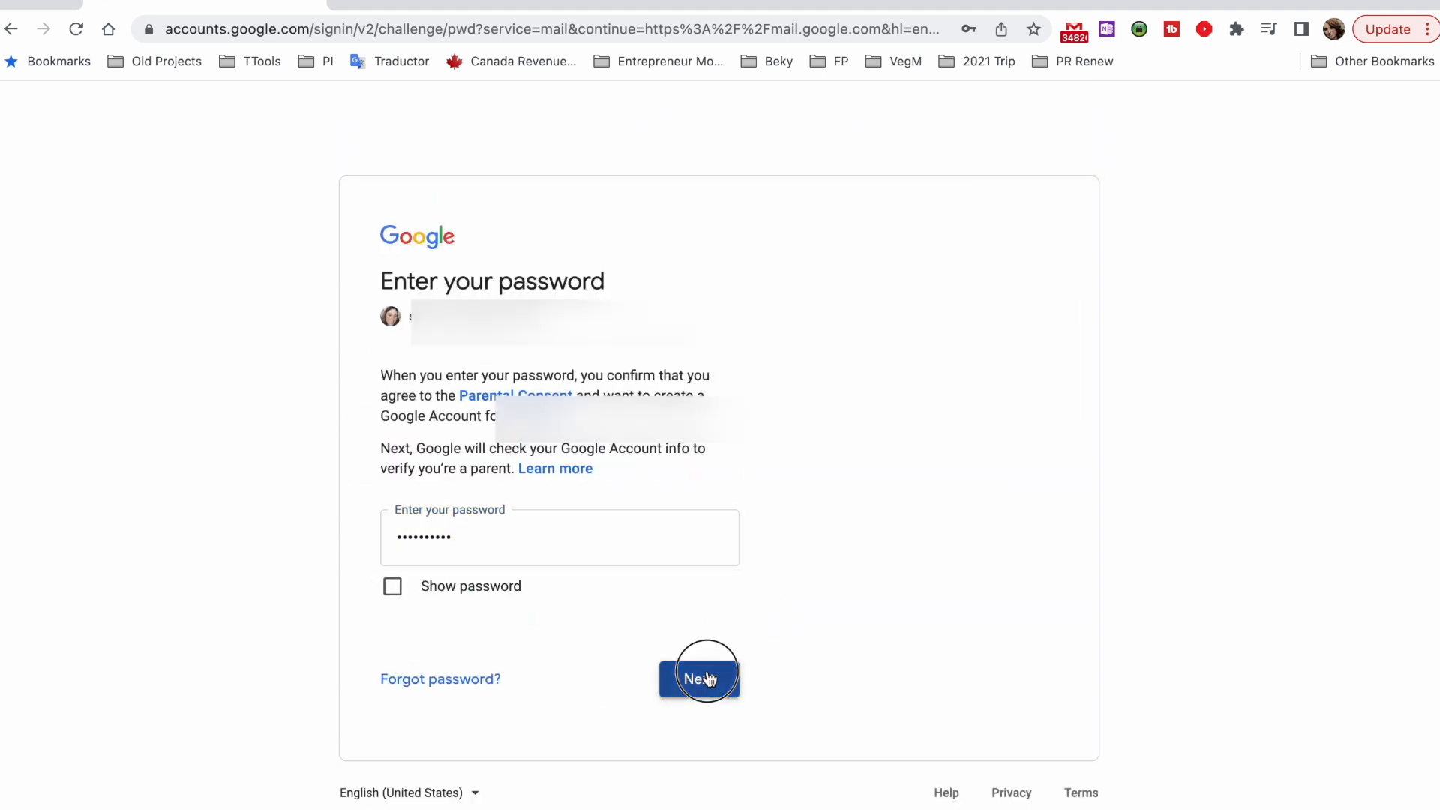
Step: Submit the parent's password to verify the parent account
left_click(699, 678)
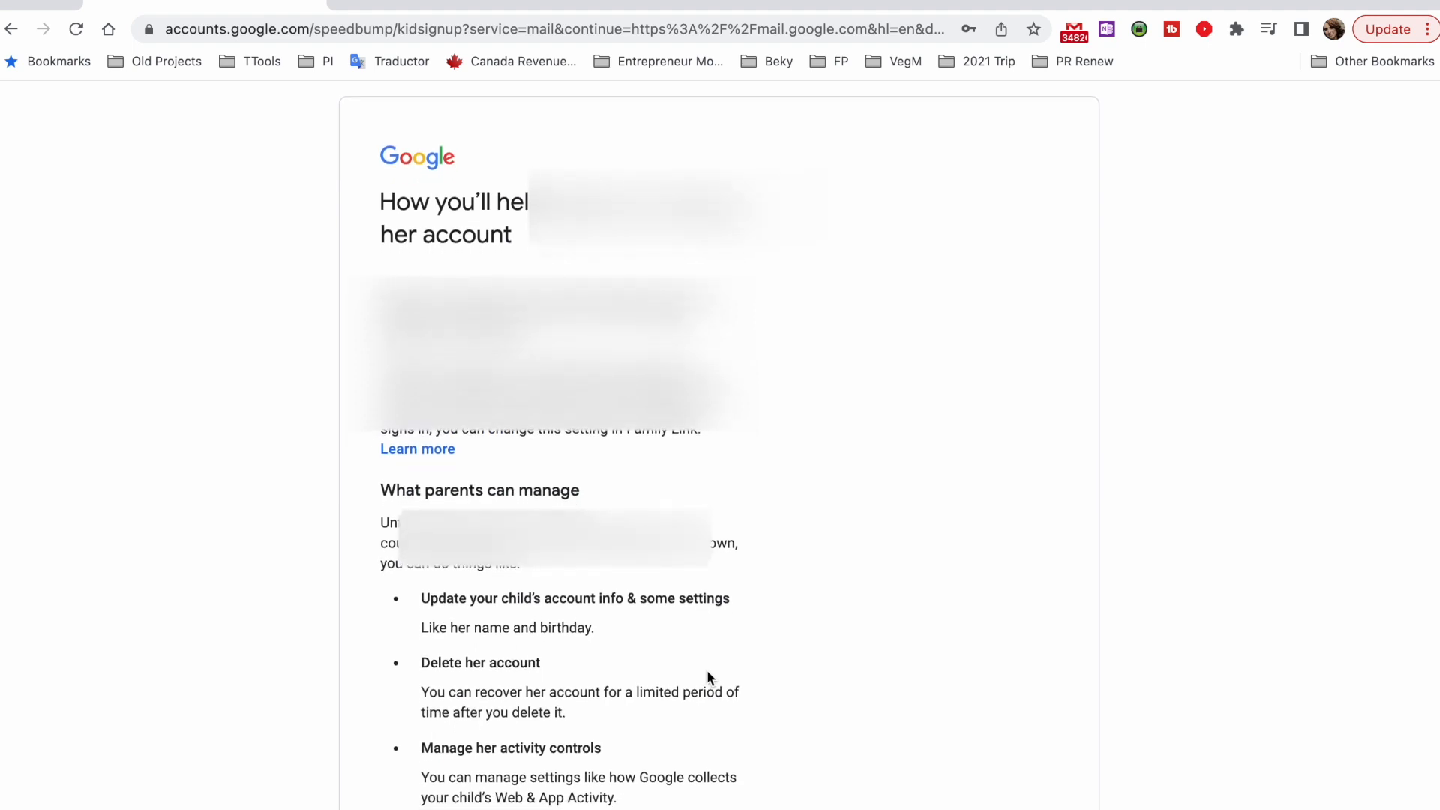
Step: Accept the parent-management overview so the child's account starts being created
scroll("down", 3)
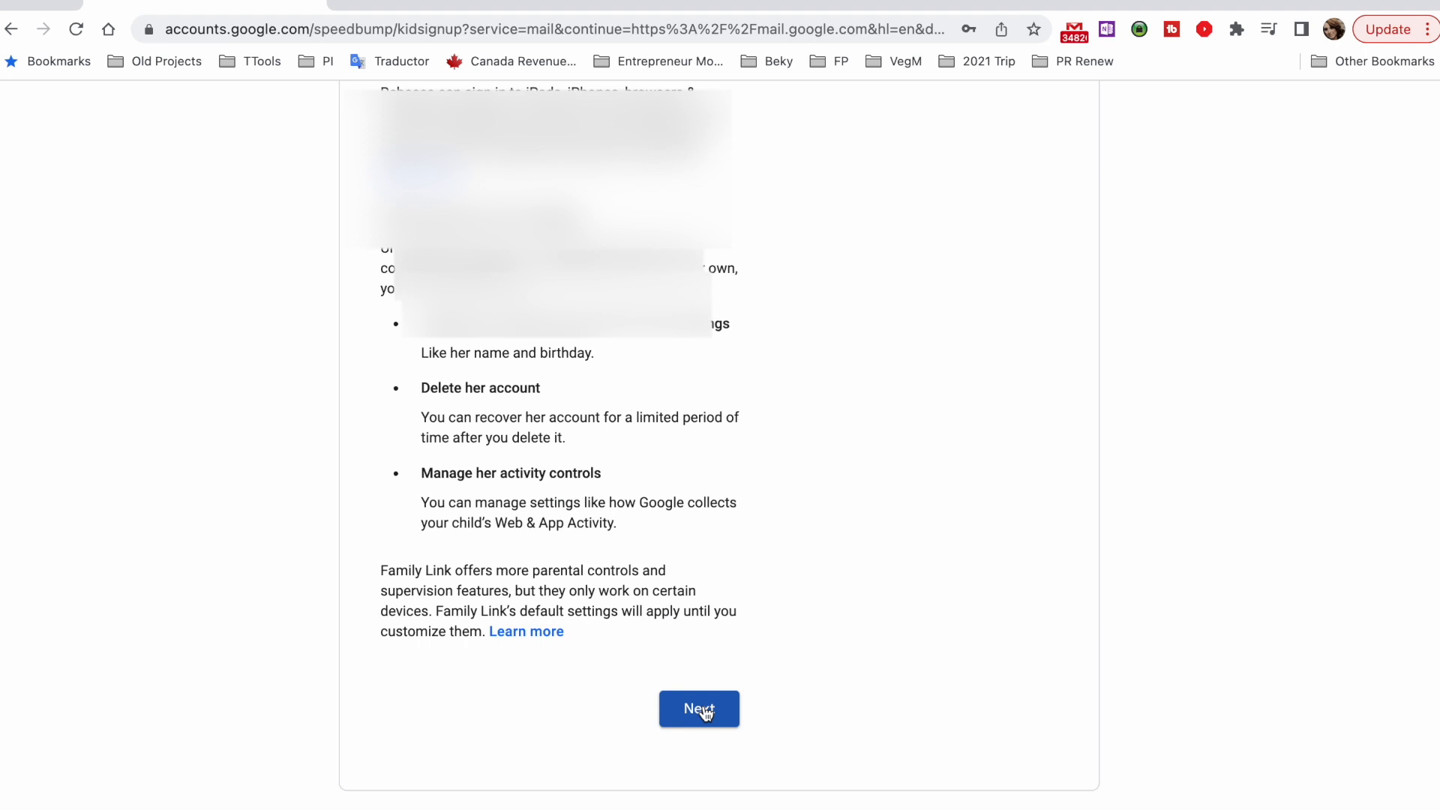
left_click(697, 708)
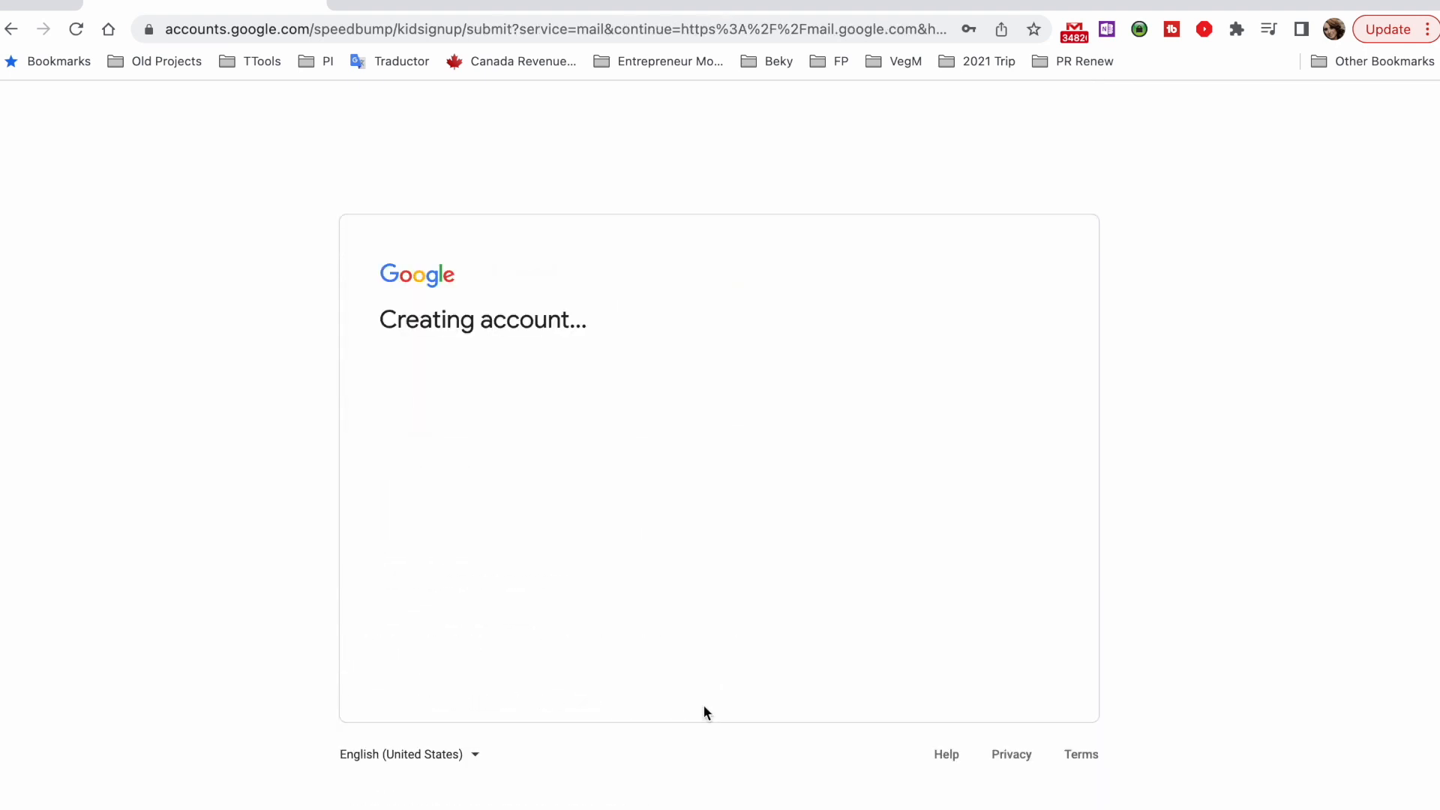